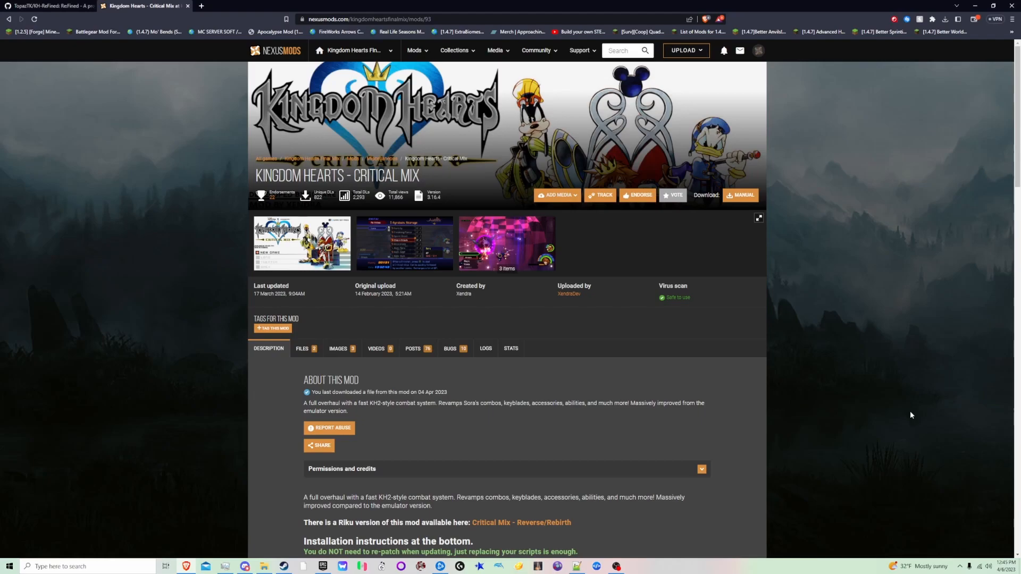
pyautogui.moveTo(887, 419)
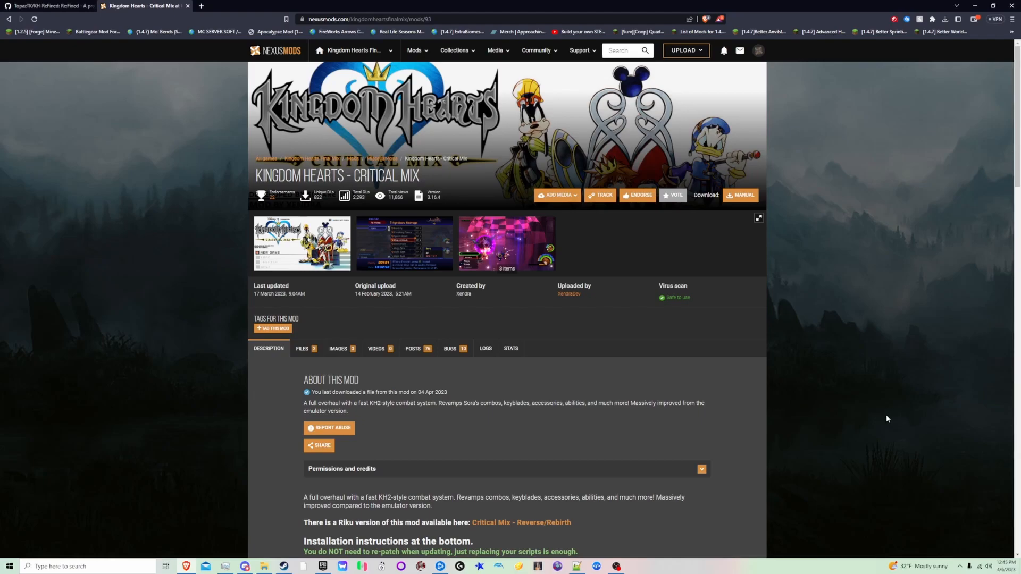
pyautogui.moveTo(236, 308)
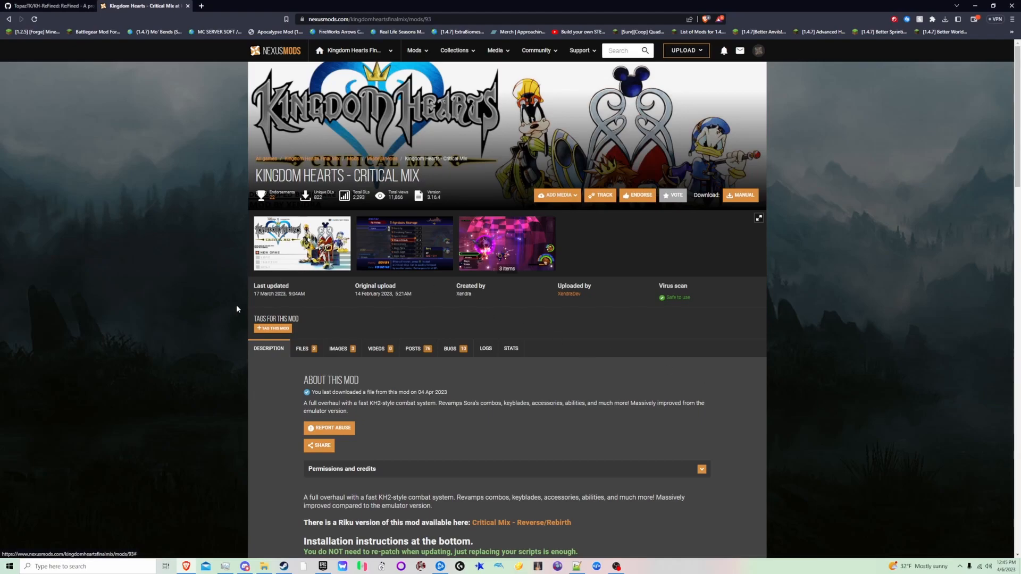
# - Glance at the Re:Fined page, then scroll the Critical Mix page down to HOW TO INSTALL
pyautogui.click(49, 6)
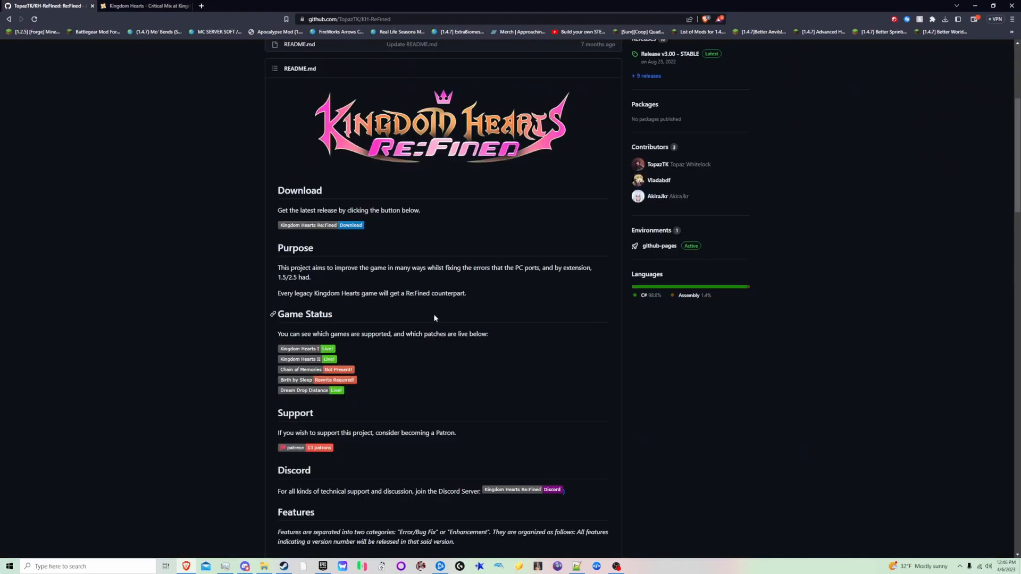
pyautogui.click(146, 5)
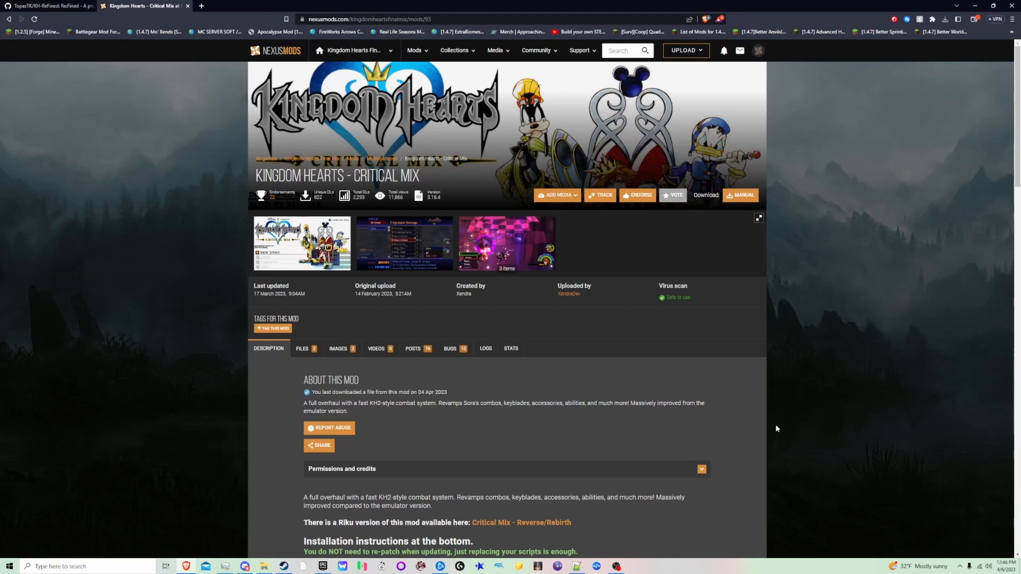
pyautogui.scroll(-3)
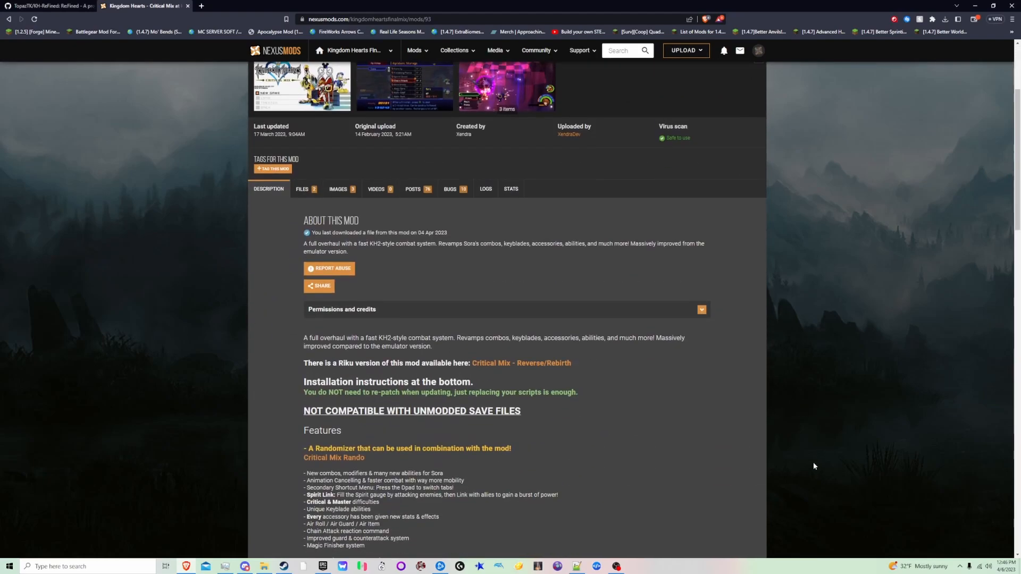
pyautogui.scroll(-3)
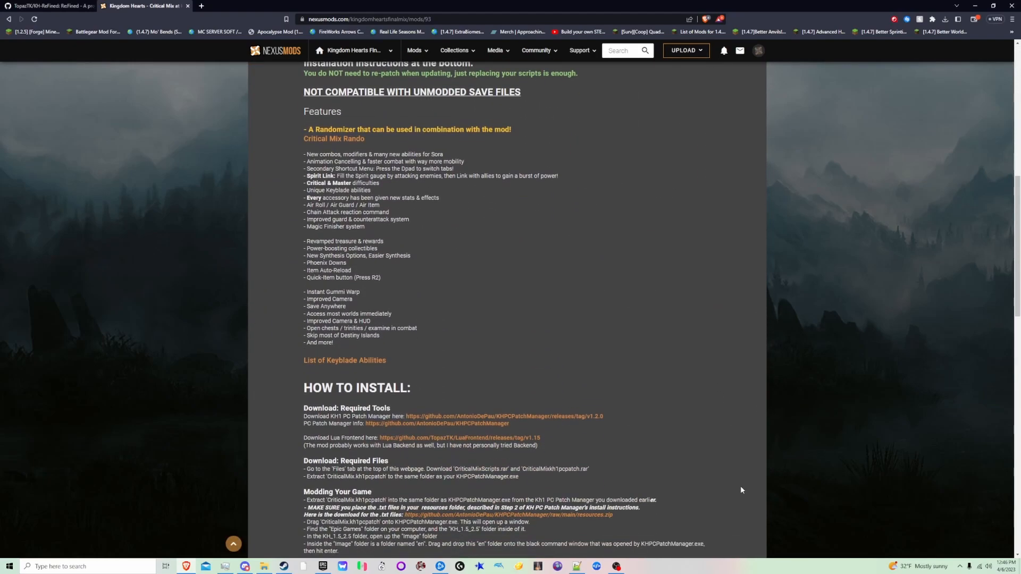
pyautogui.scroll(-3)
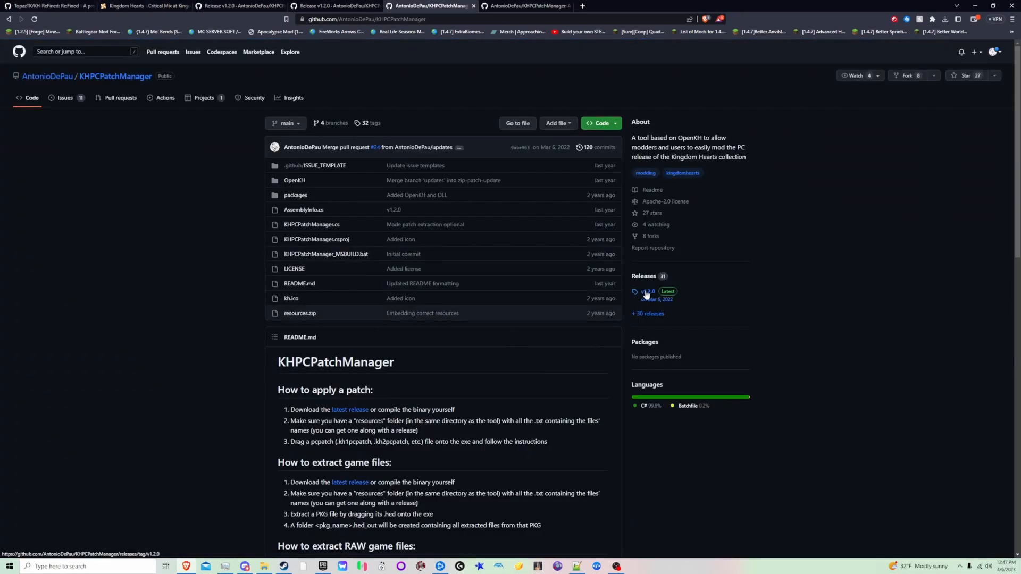
# - Follow the KH1 PC Patch Manager release link from the install guide
pyautogui.click(646, 291)
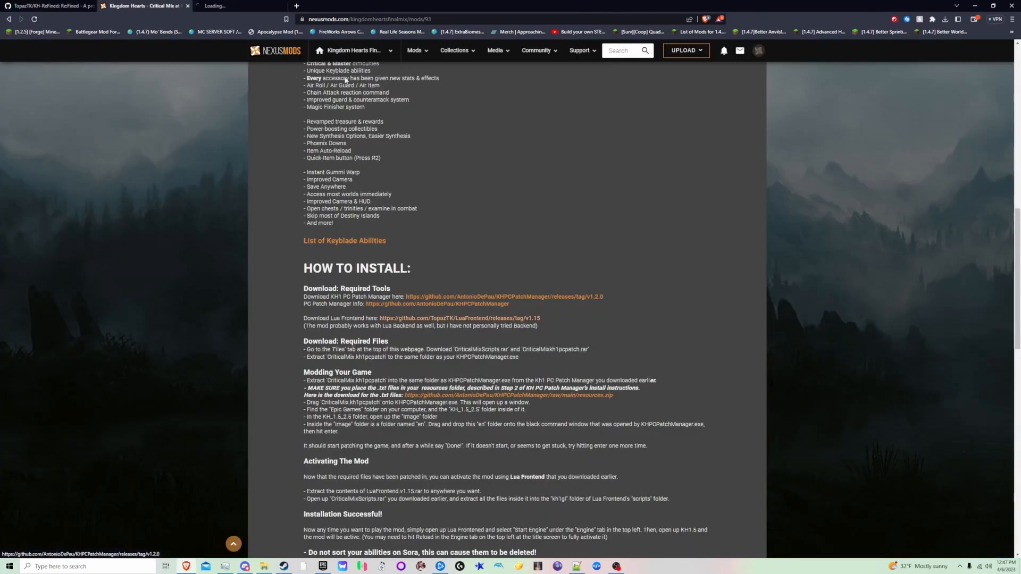
pyautogui.click(471, 318)
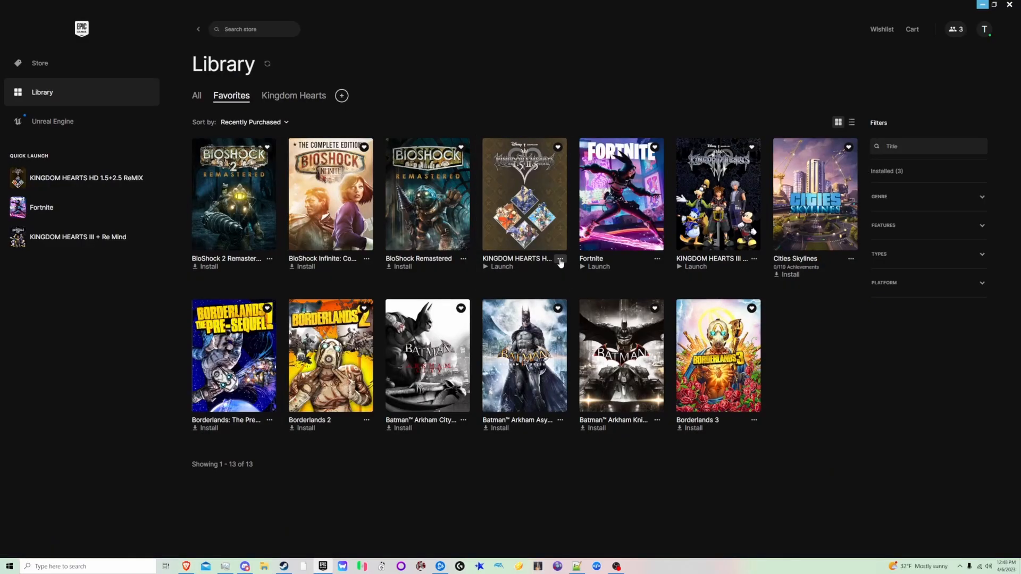
# - Open the Kingdom Hearts HD 1.5+2.5 ReMIX installation folder via the game's Manage settings
pyautogui.click(560, 258)
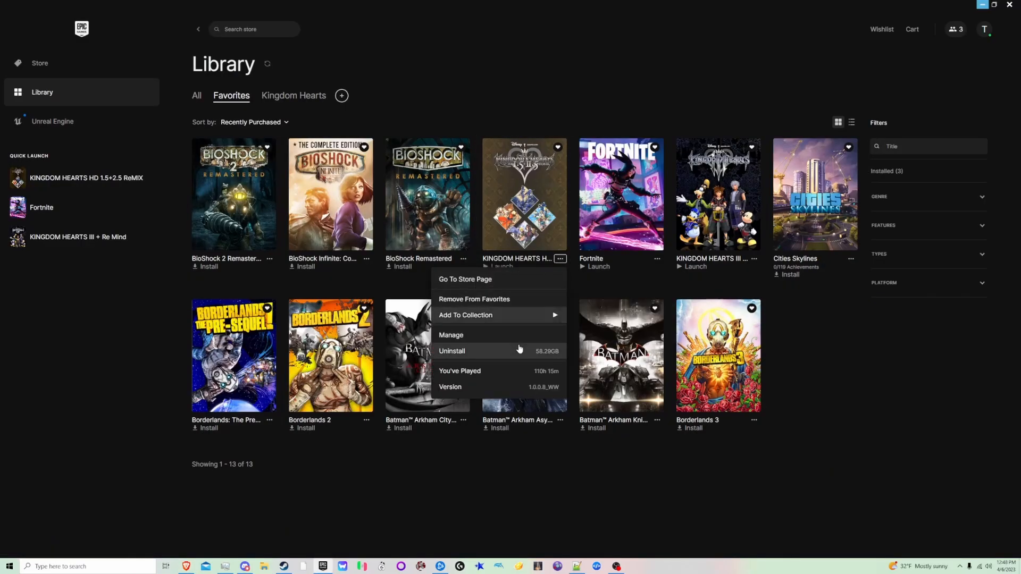
pyautogui.click(451, 335)
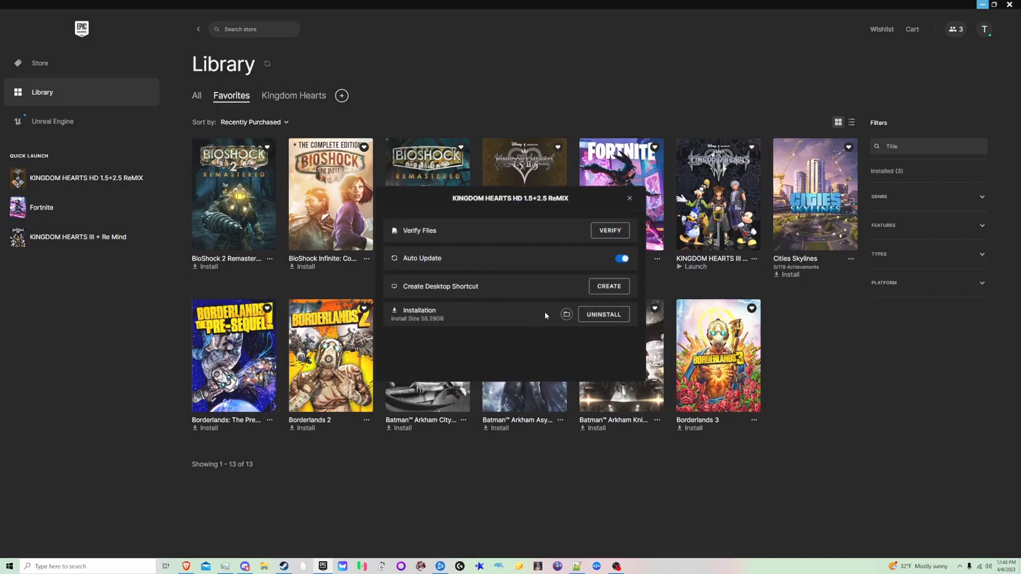
pyautogui.click(564, 315)
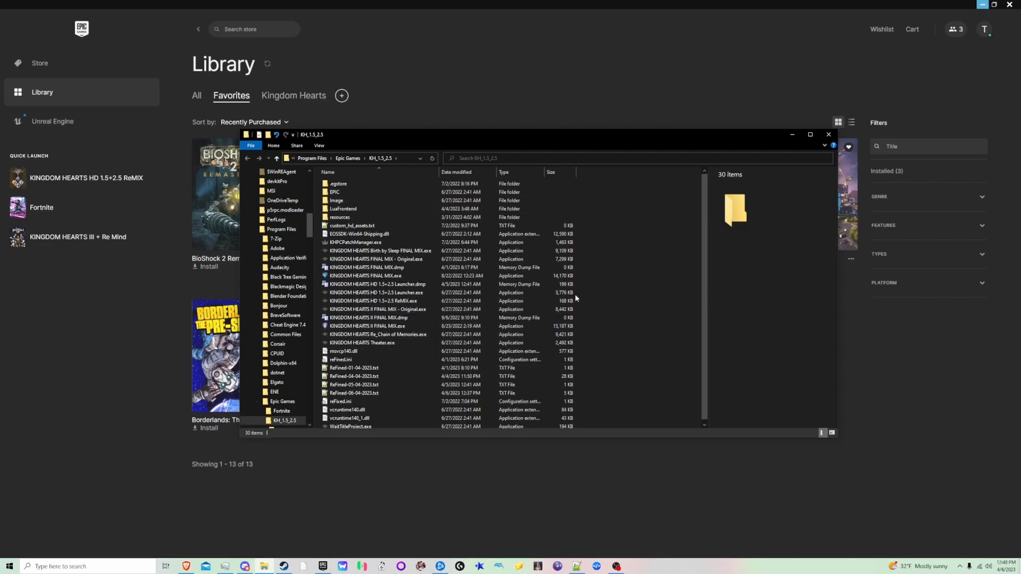
# - View the LuaFrontend v1.15.rar contents in WinRAR with no files selected
pyautogui.click(376, 301)
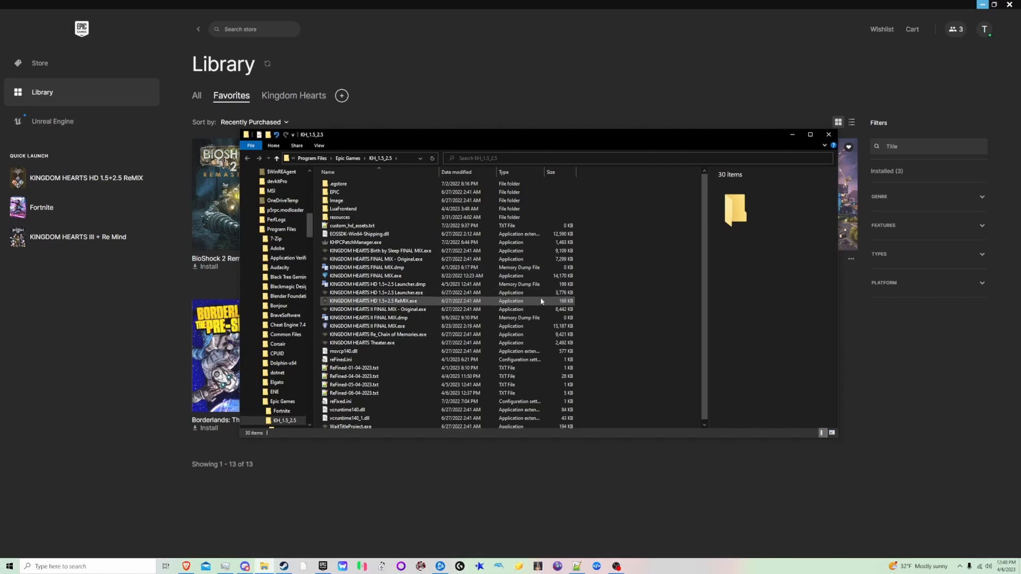
pyautogui.click(383, 226)
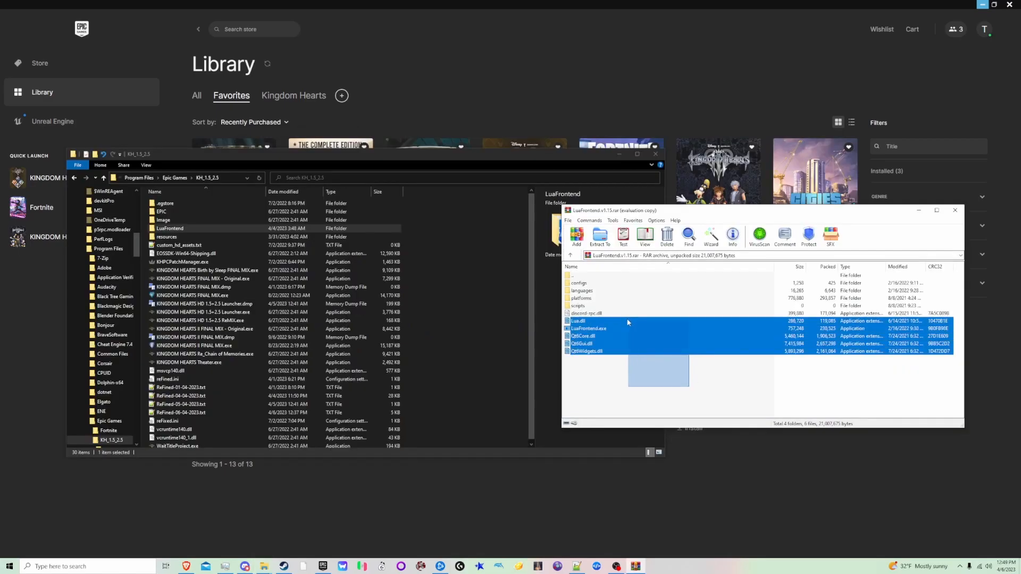
pyautogui.click(653, 385)
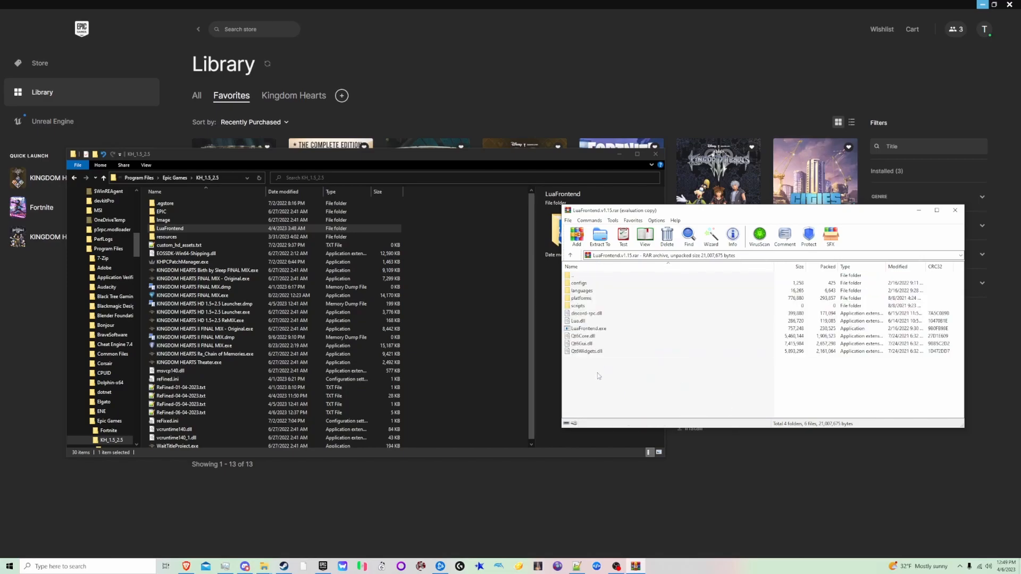
pyautogui.moveTo(600, 376)
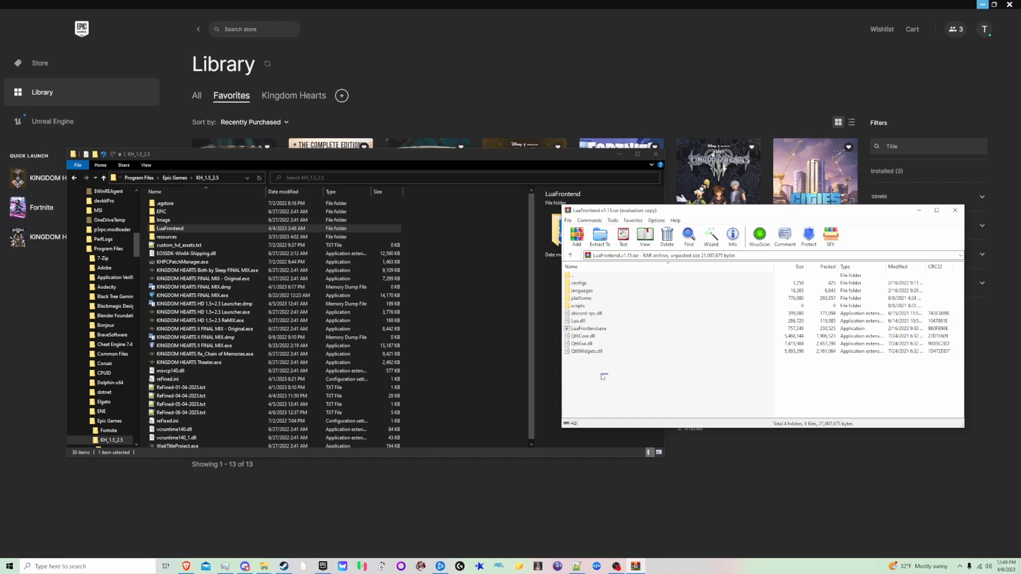
# - Show the game's LuaFrontend folder in Explorer to compare it with the archive
pyautogui.click(196, 219)
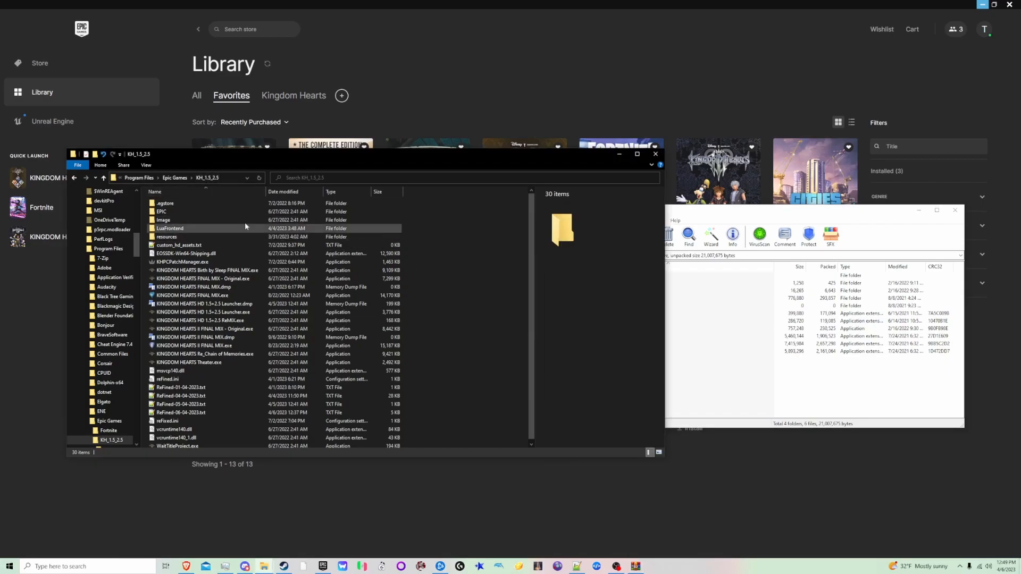
pyautogui.doubleClick(170, 229)
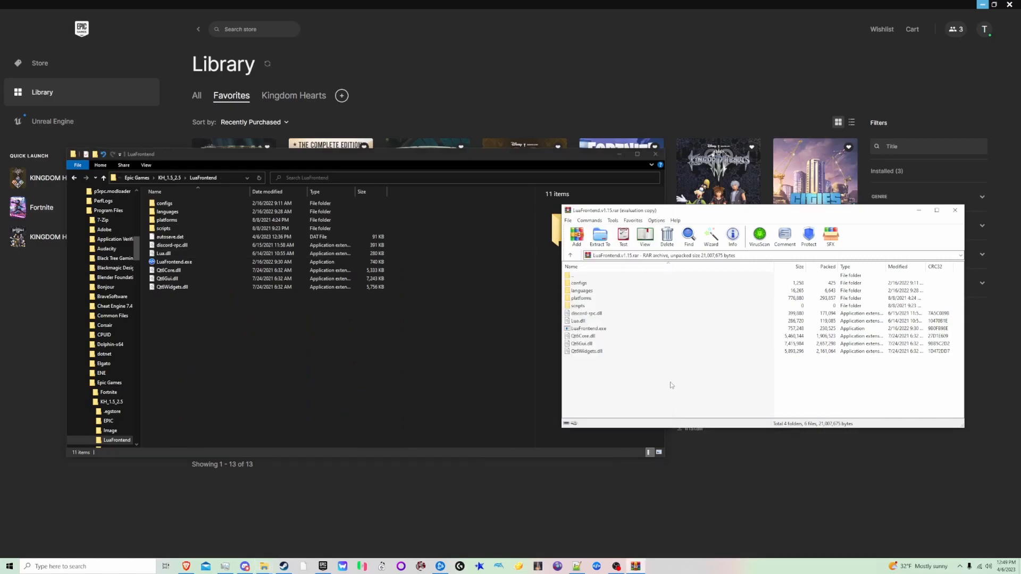
pyautogui.moveTo(615, 376)
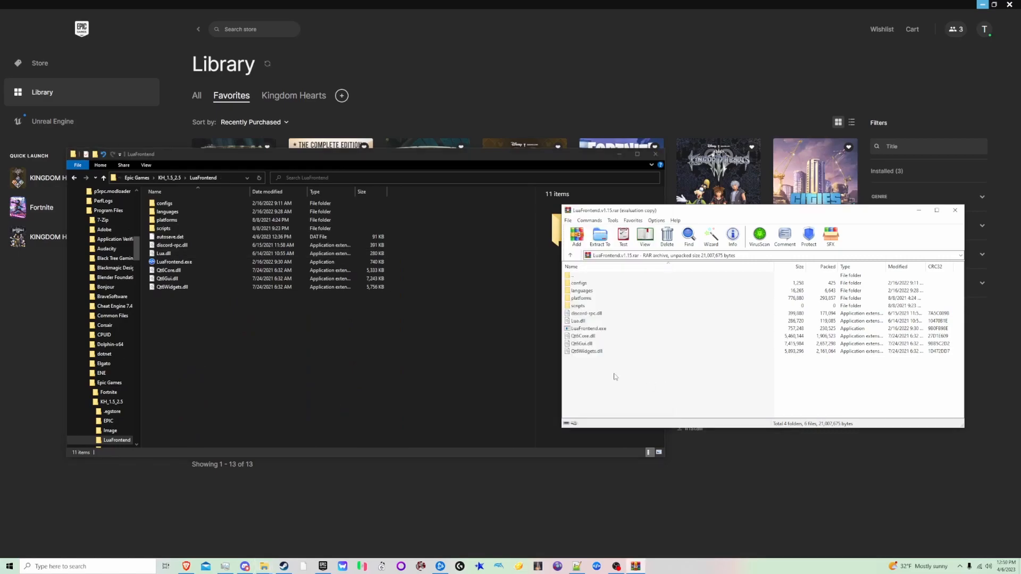
pyautogui.moveTo(602, 376)
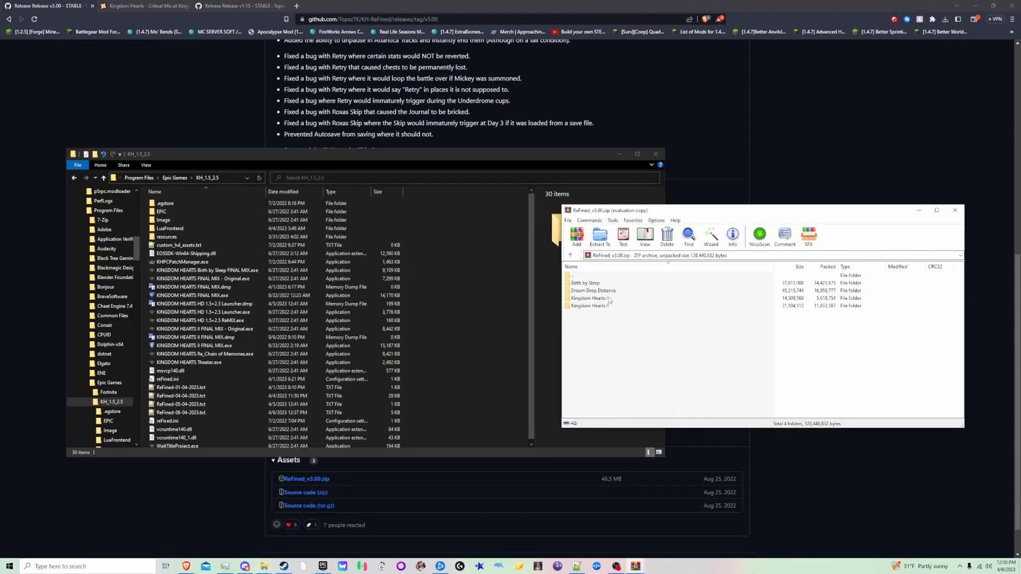
# - Compare the archive's Kingdom Hearts I executable with the one added to the game folder
pyautogui.doubleClick(588, 298)
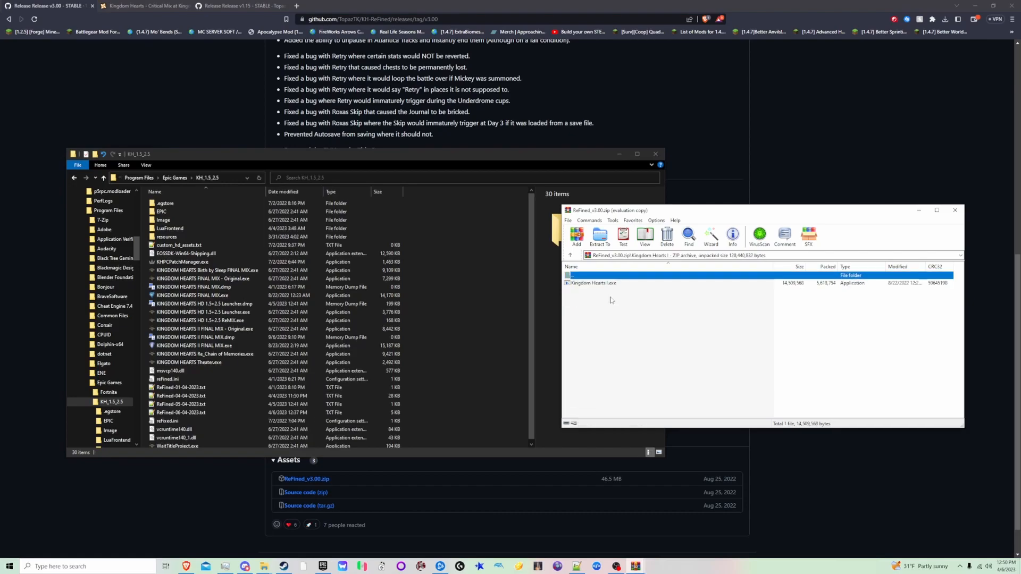
pyautogui.click(593, 283)
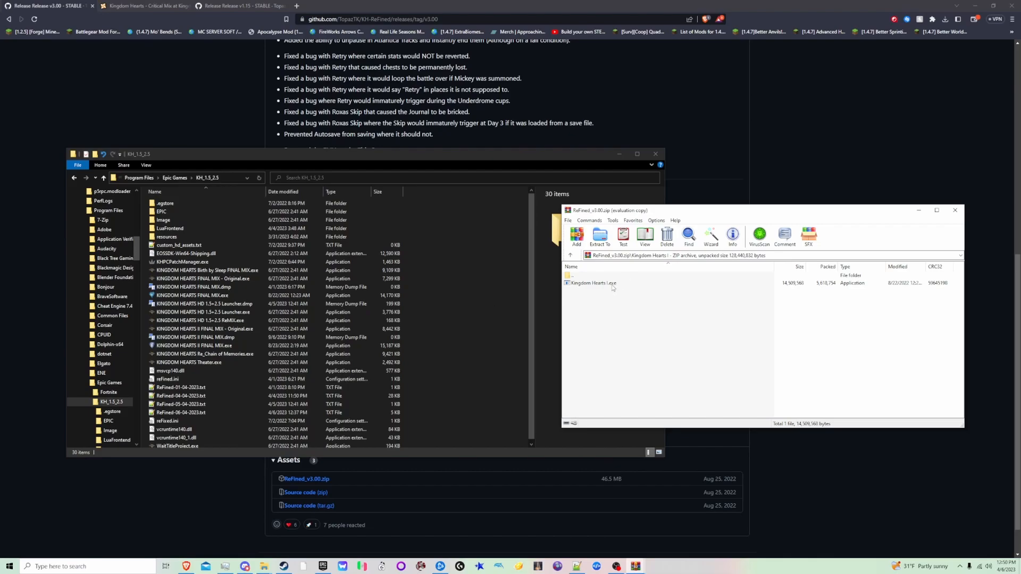
pyautogui.click(192, 329)
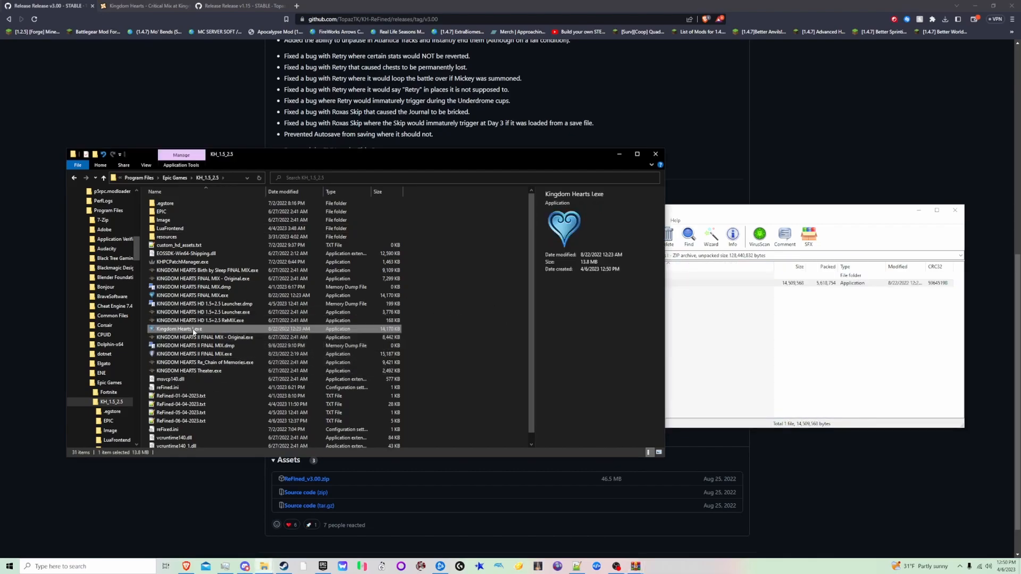
pyautogui.doubleClick(189, 328)
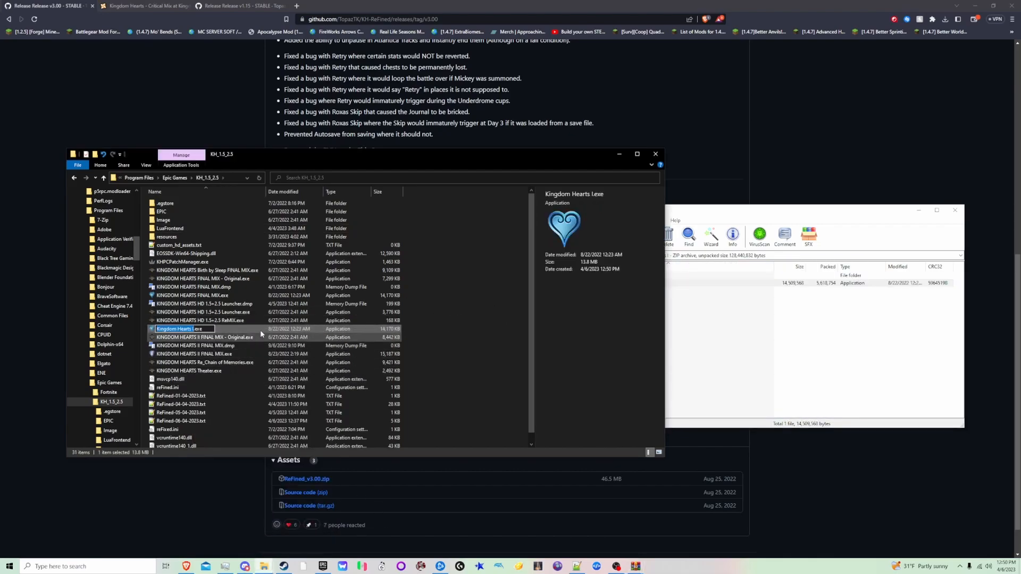
pyautogui.rightClick(192, 294)
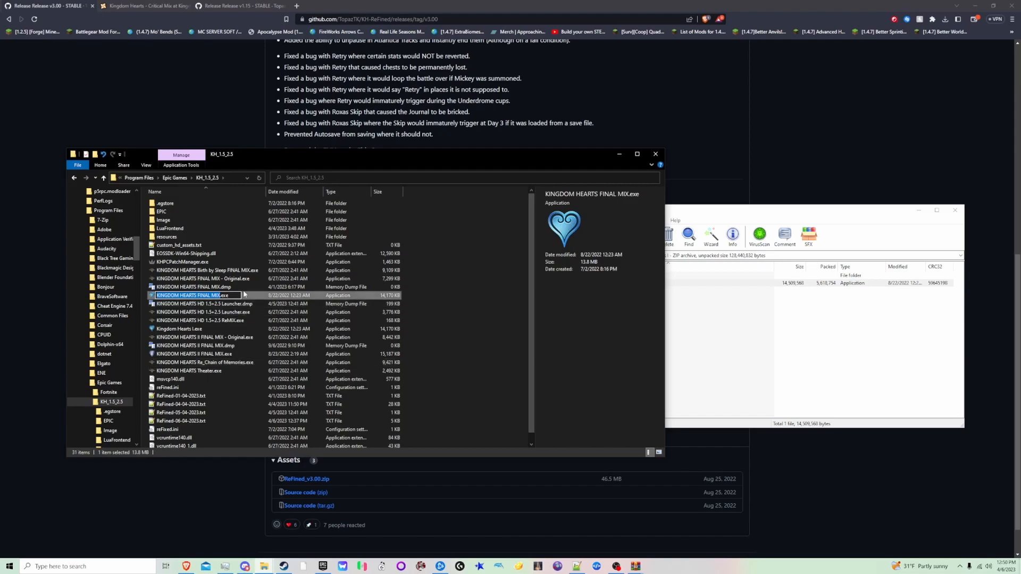
# - Check the Original FINAL MIX backup executable's name, leaving it unchanged
pyautogui.click(202, 278)
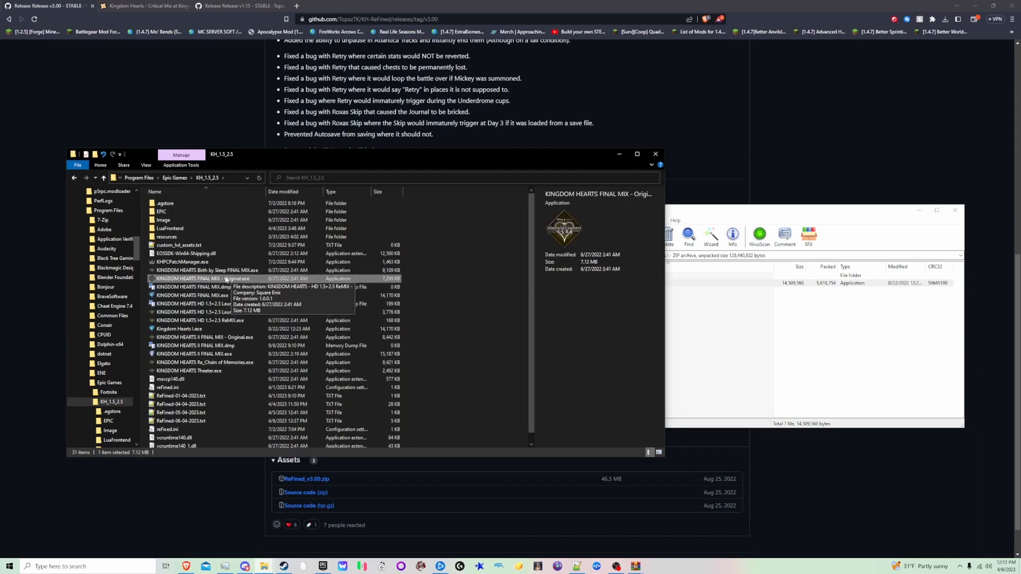
pyautogui.doubleClick(206, 279)
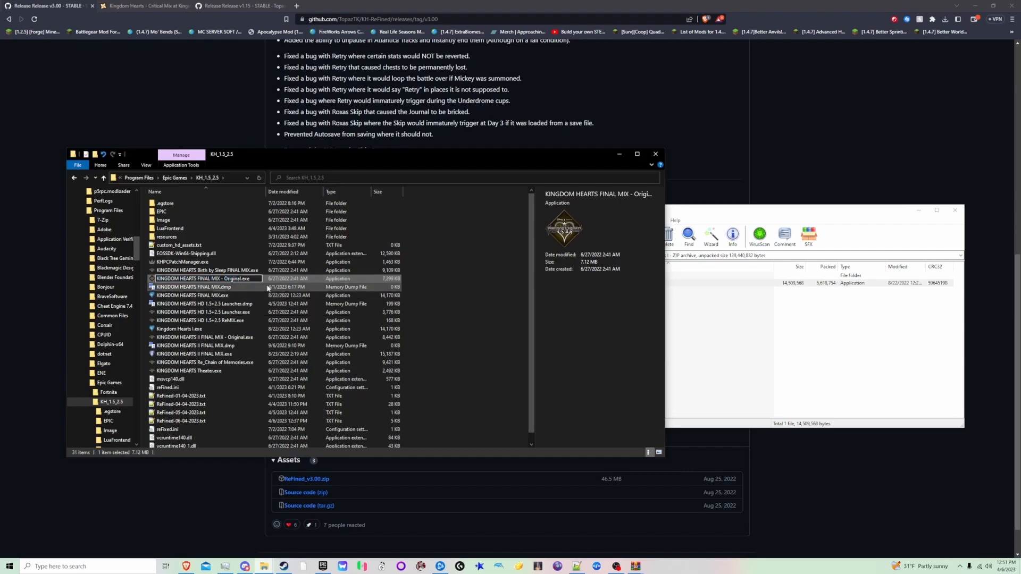
pyautogui.click(184, 329)
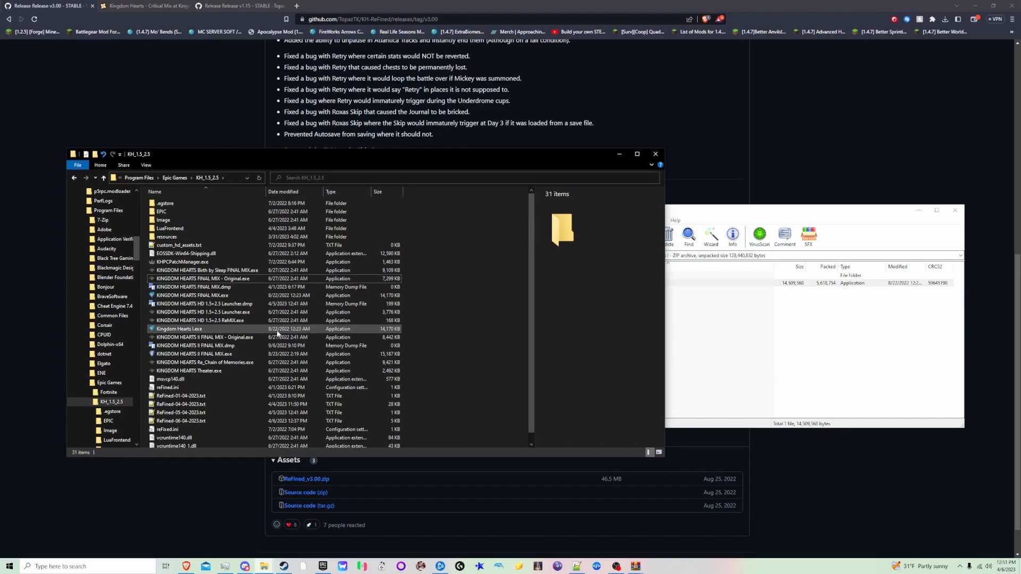
pyautogui.click(182, 329)
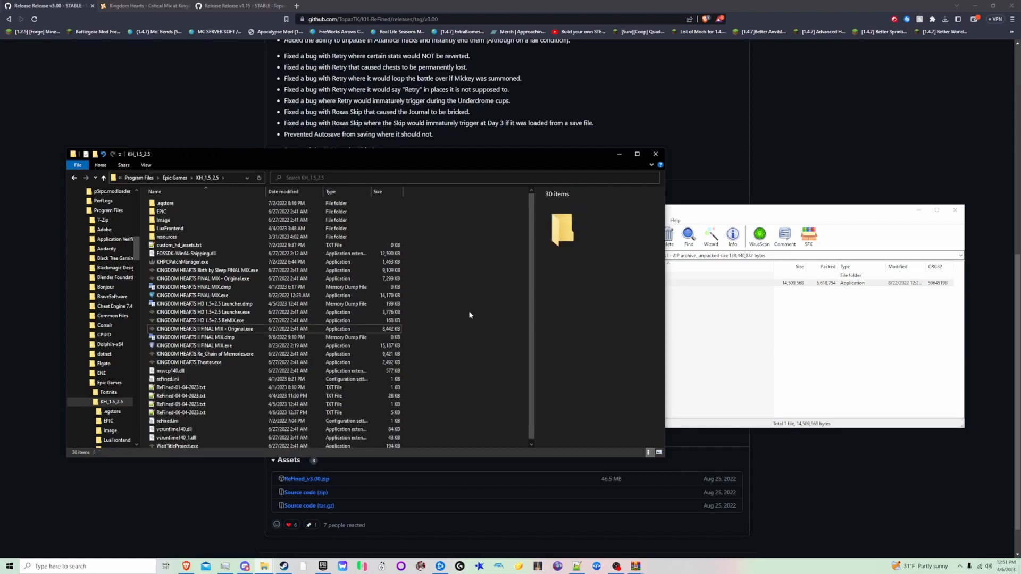
pyautogui.moveTo(456, 343)
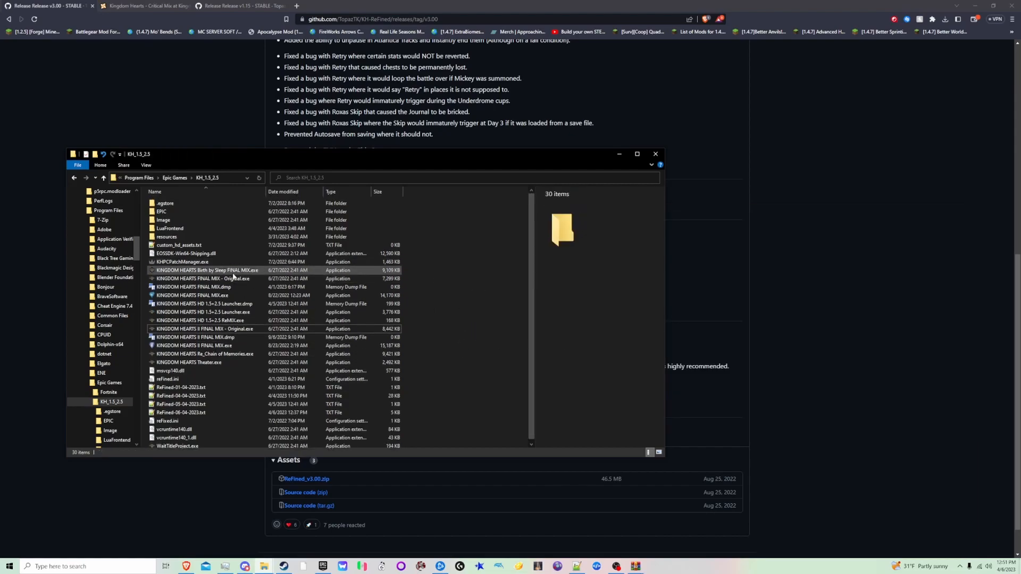
# - Compare KINGDOM HEARTS FINAL MIX.exe at 13.8 MB against its 7.12 MB Original copy
pyautogui.click(204, 279)
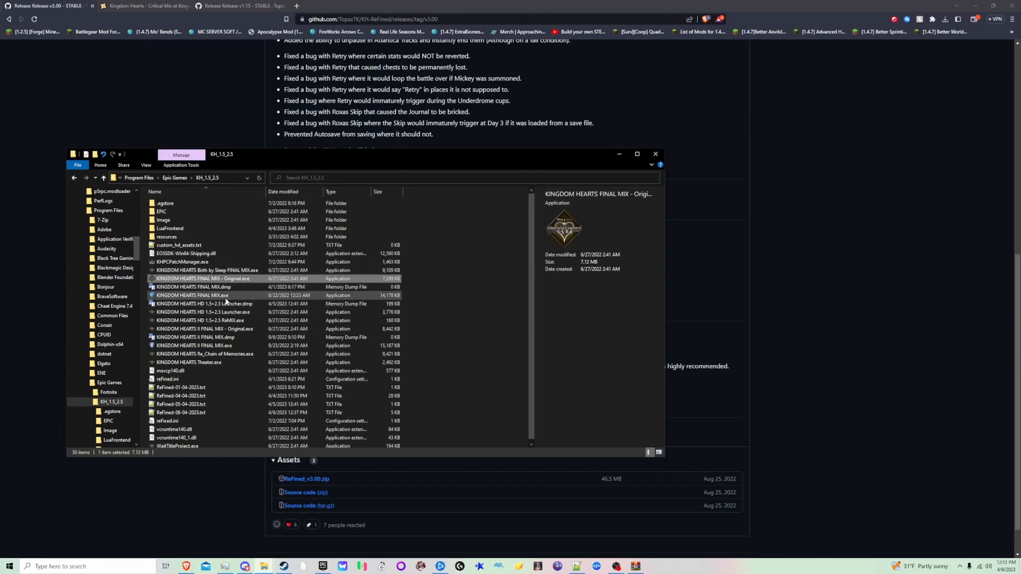
pyautogui.click(194, 295)
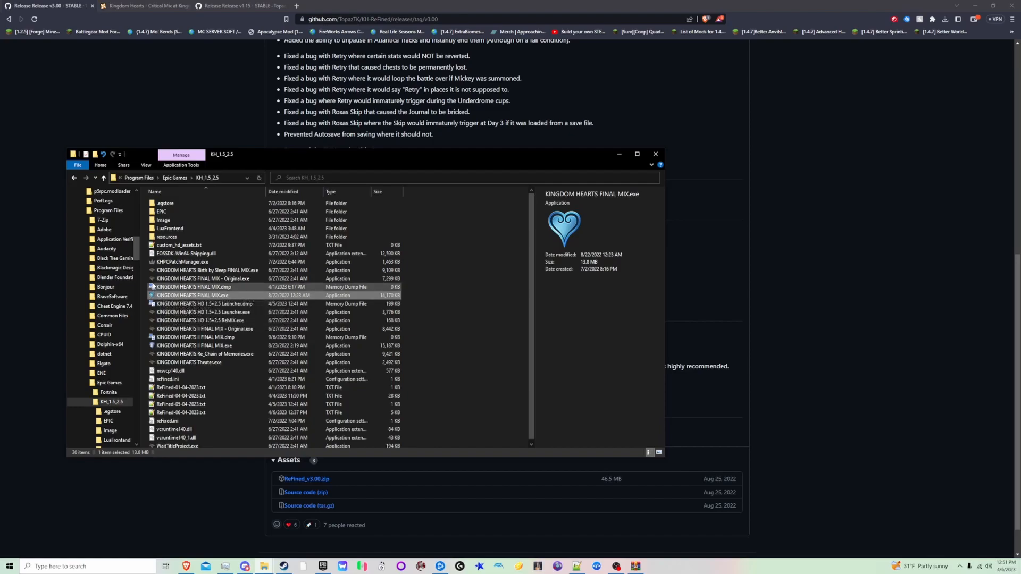
pyautogui.click(202, 278)
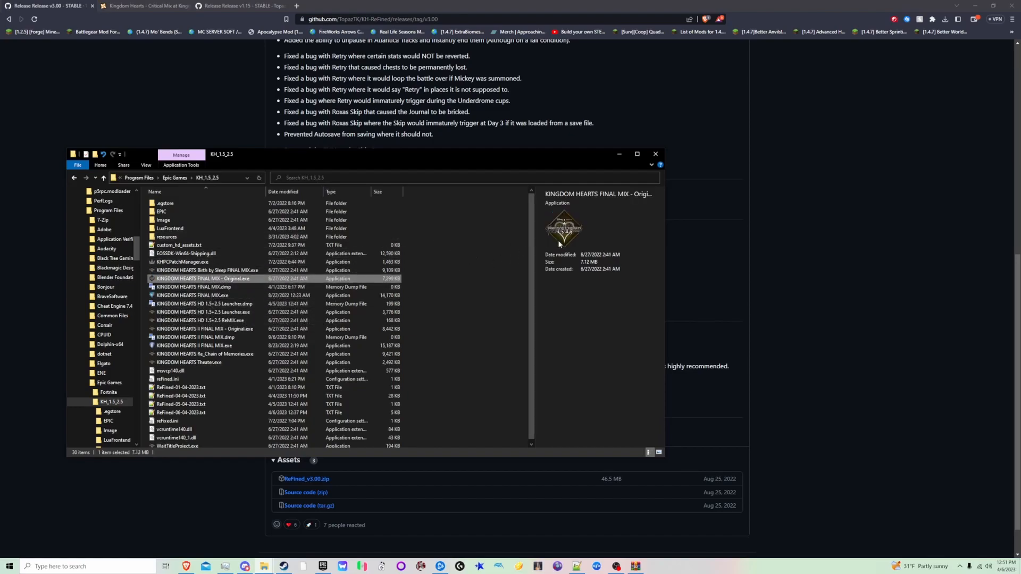
pyautogui.moveTo(467, 313)
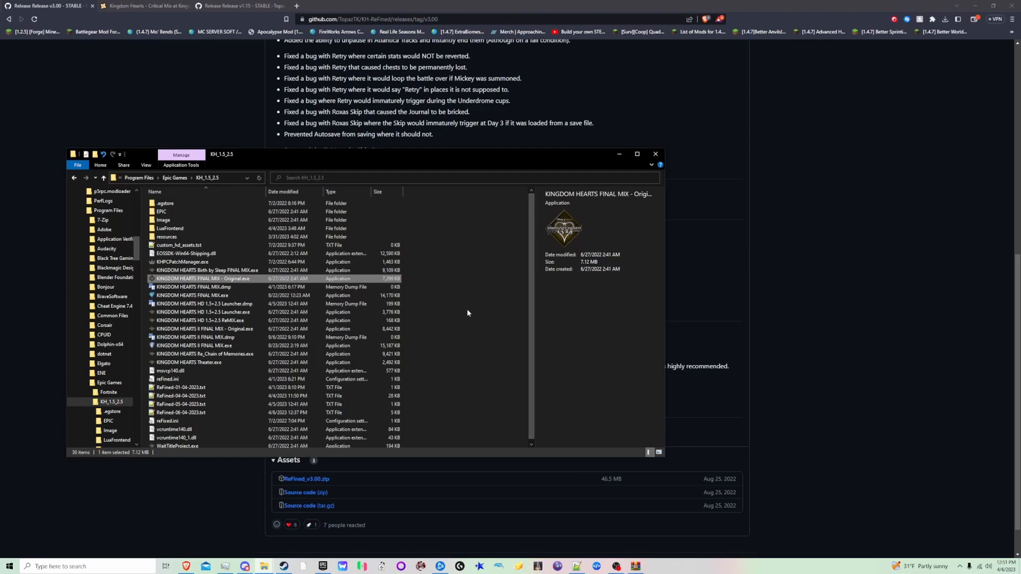
pyautogui.moveTo(444, 307)
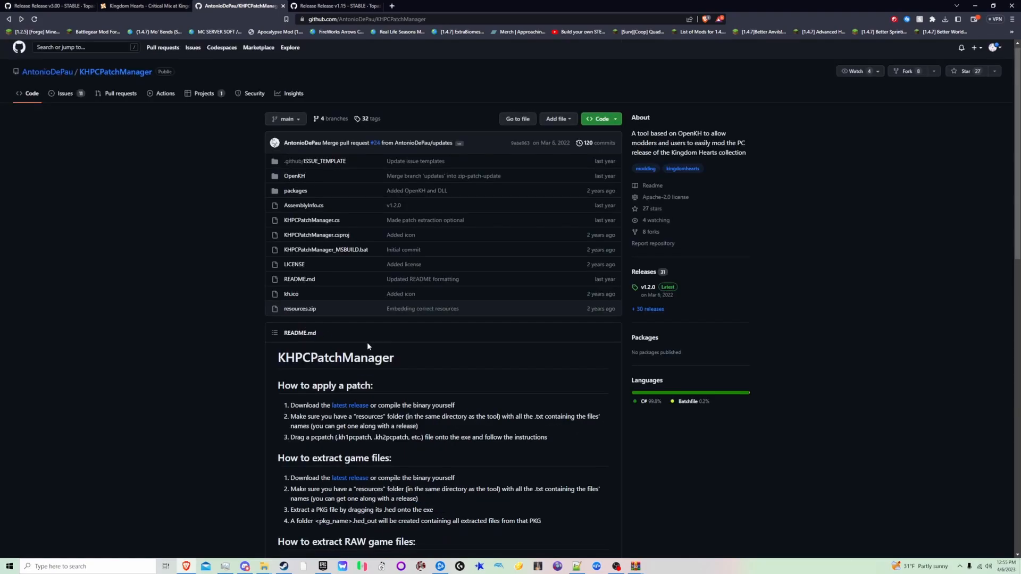
pyautogui.moveTo(300, 308)
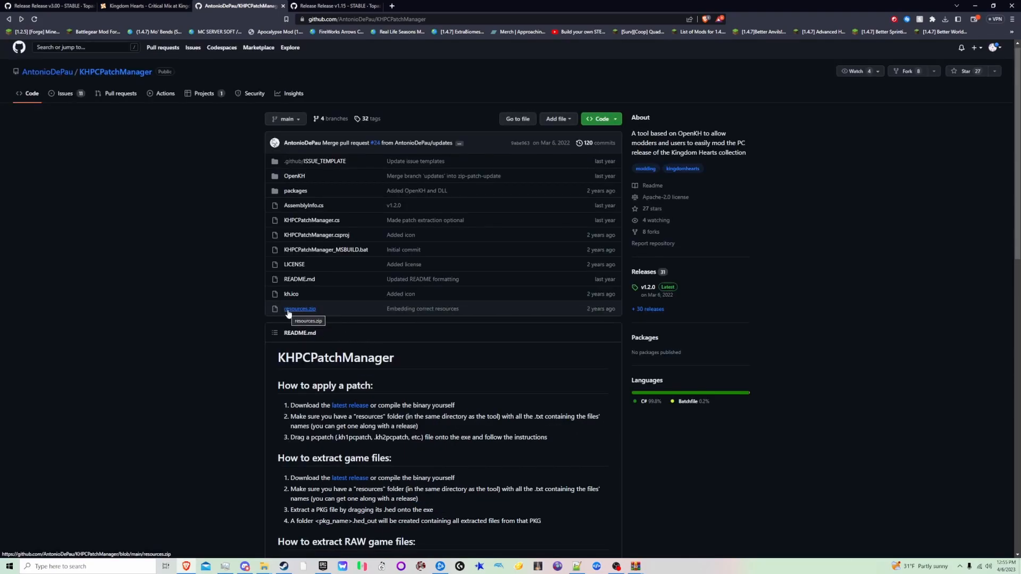
# - View resources.zip on GitHub and confirm the game folder's resources folder is in place
pyautogui.click(300, 308)
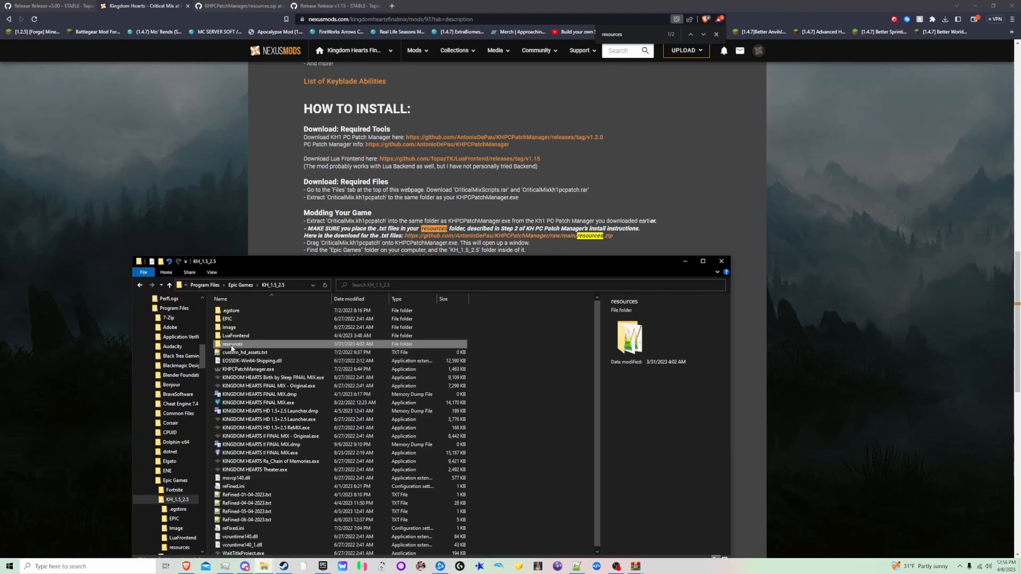
pyautogui.moveTo(234, 350)
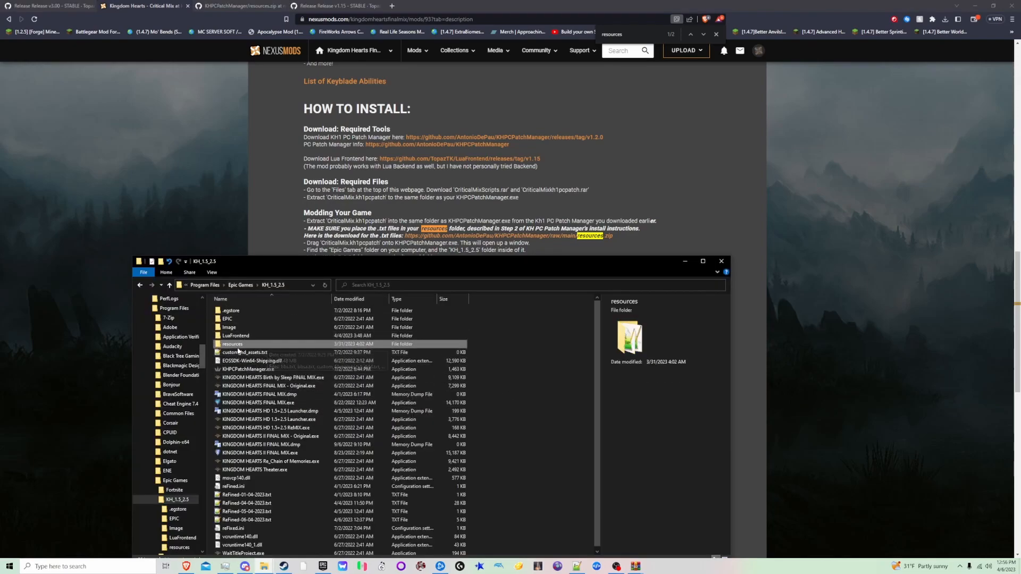
pyautogui.doubleClick(232, 343)
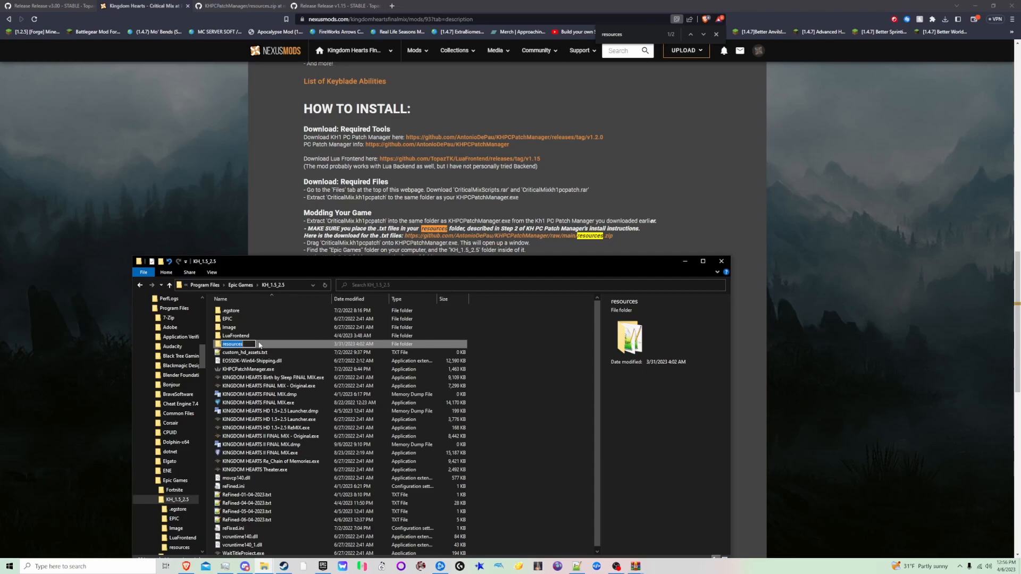
pyautogui.doubleClick(231, 343)
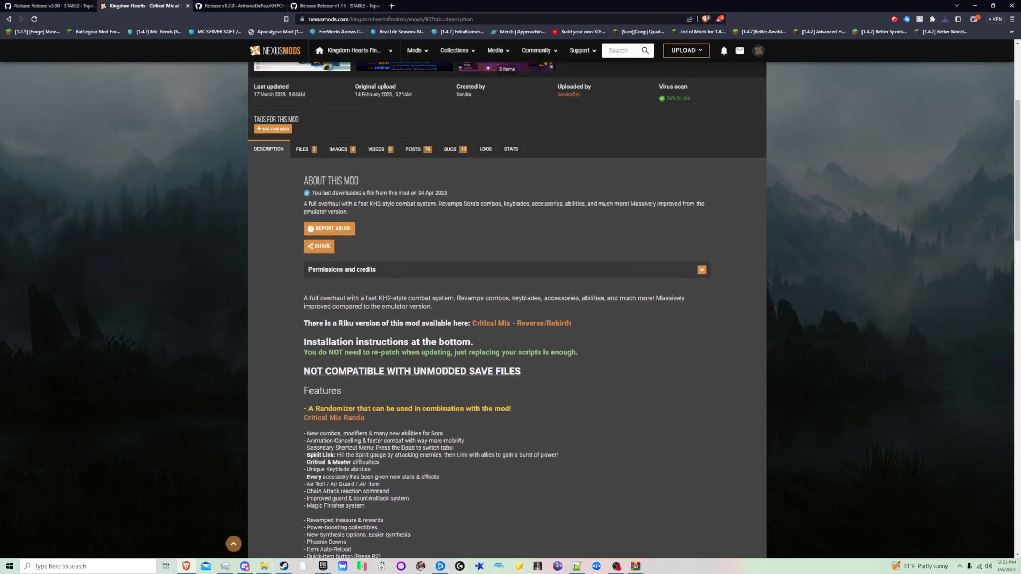
# - View the CriticalMix.kh1pcpatch archive in WinRAR, then inspect the game's Image folder and its en subfolder
pyautogui.click(303, 149)
pyautogui.write('resources')
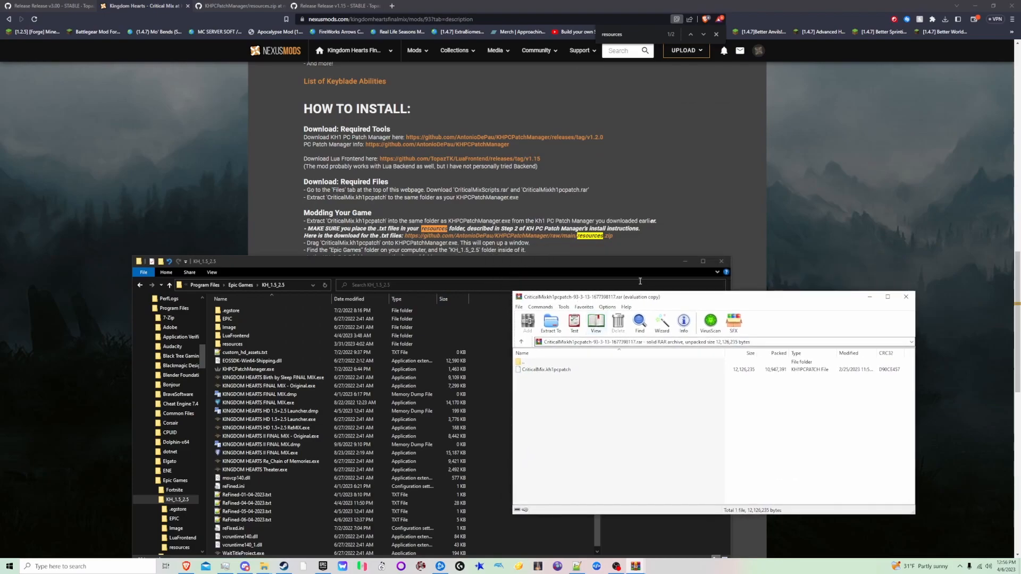
pyautogui.click(545, 369)
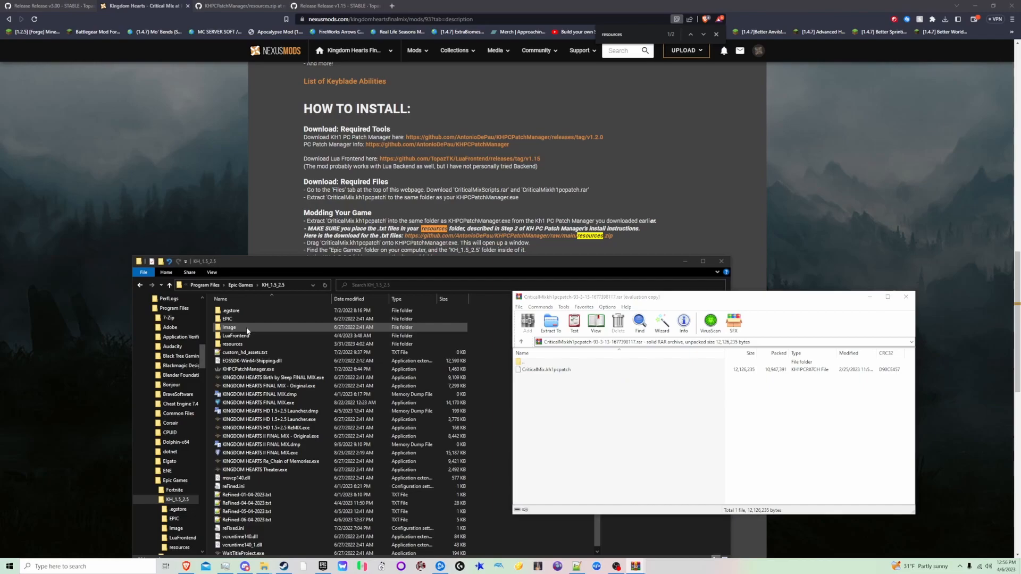
pyautogui.doubleClick(230, 327)
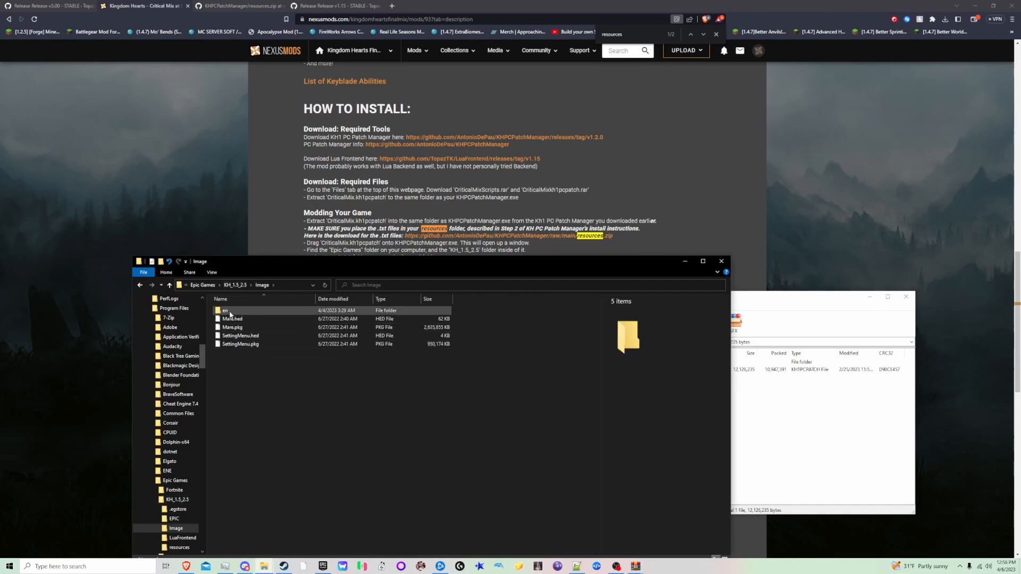
pyautogui.click(225, 310)
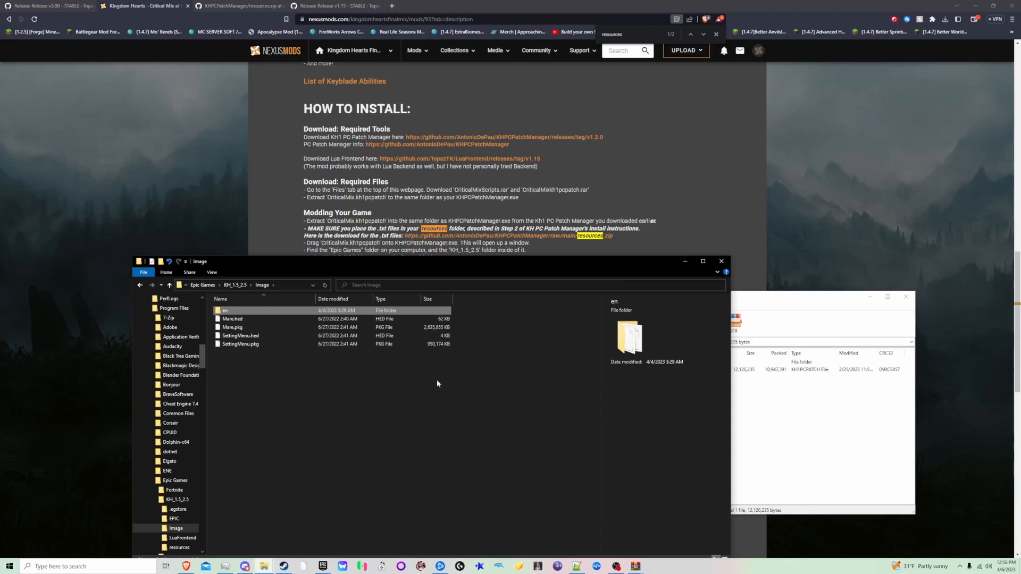
pyautogui.moveTo(452, 379)
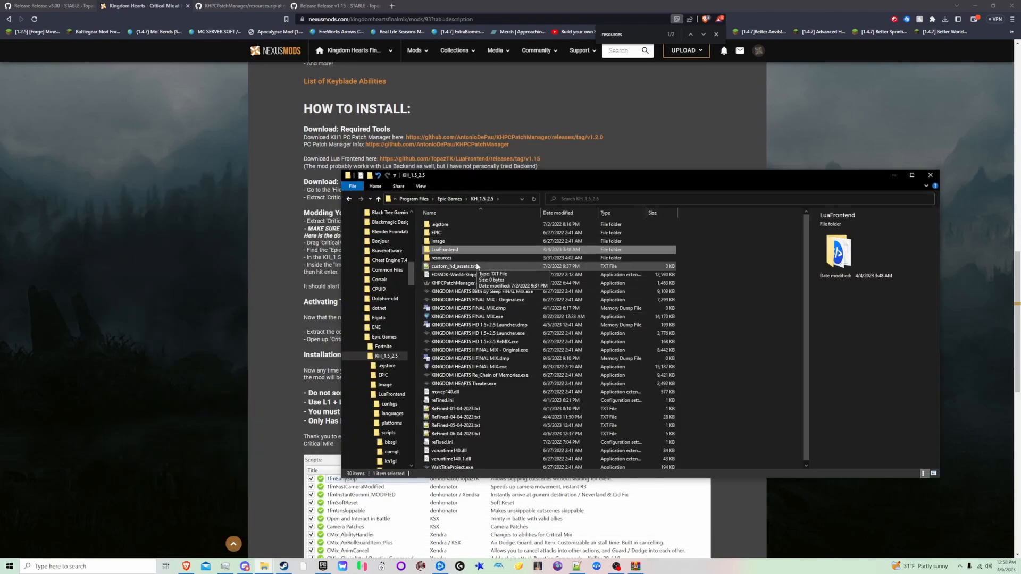
# - Browse into LuaFrontend's scripts kh1gl folder listing the CMix Lua scripts
pyautogui.doubleClick(445, 249)
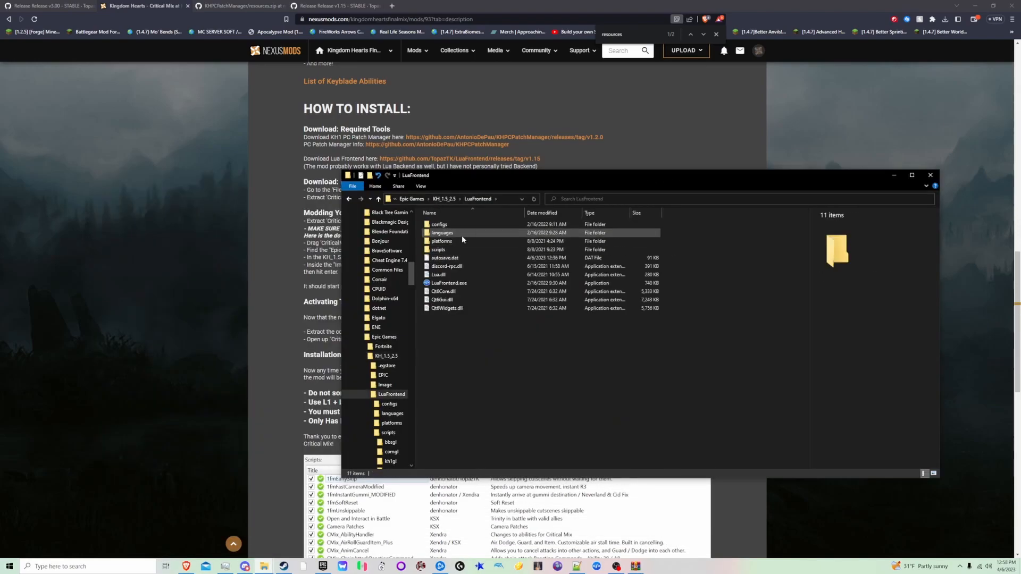
pyautogui.doubleClick(438, 249)
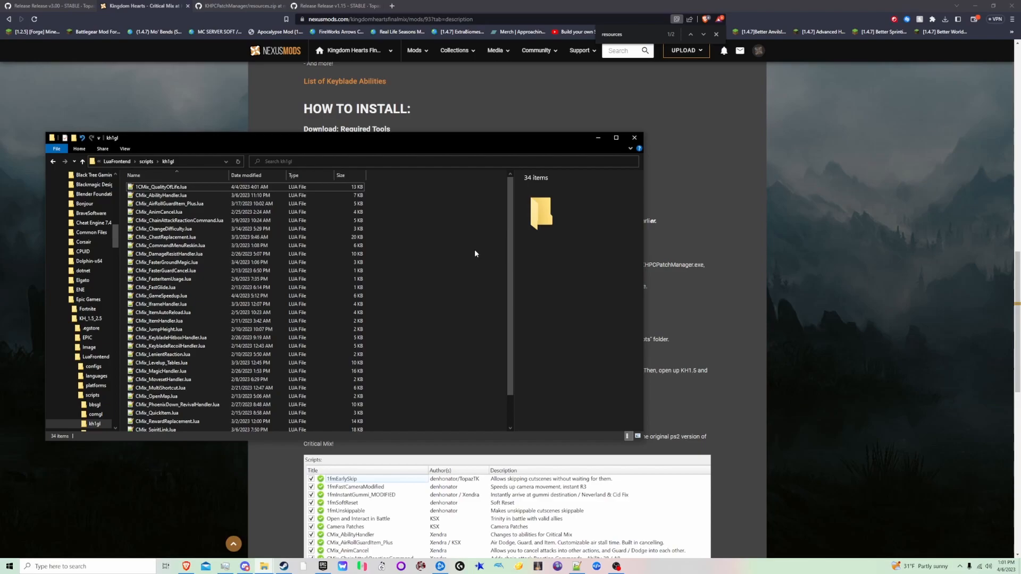
pyautogui.moveTo(368, 361)
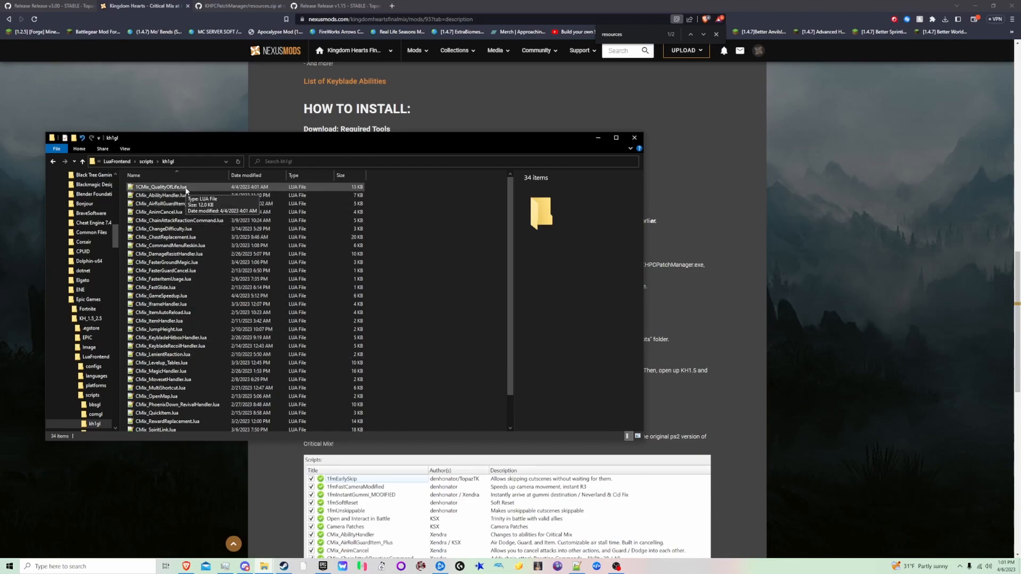
# - Edit 1CMix_QualityOfLife.lua in Notepad++, commenting out WideFieldOfView() and IslandSkip() with --
pyautogui.rightClick(161, 187)
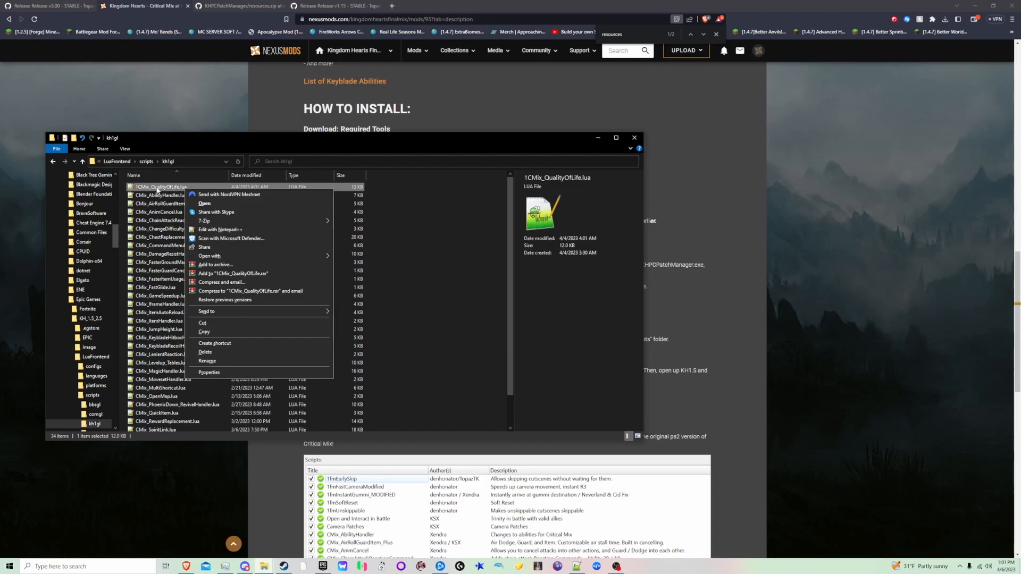
pyautogui.click(220, 230)
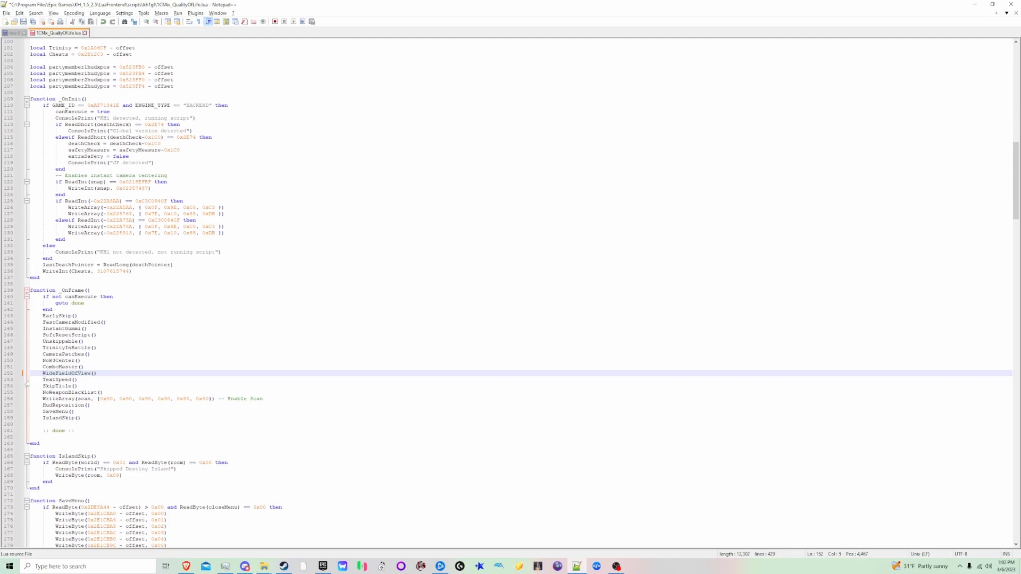
pyautogui.write('--')
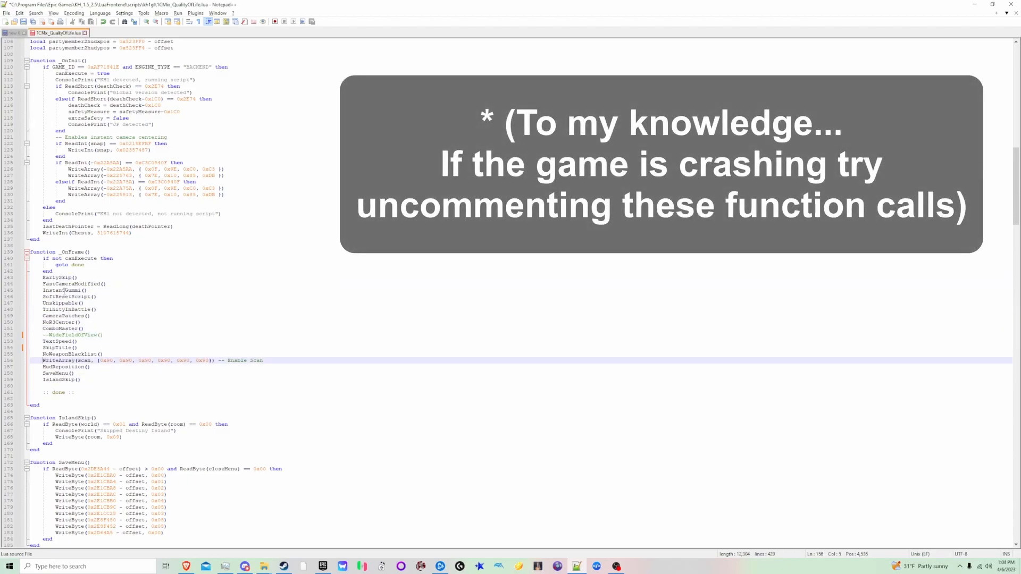
pyautogui.click(65, 413)
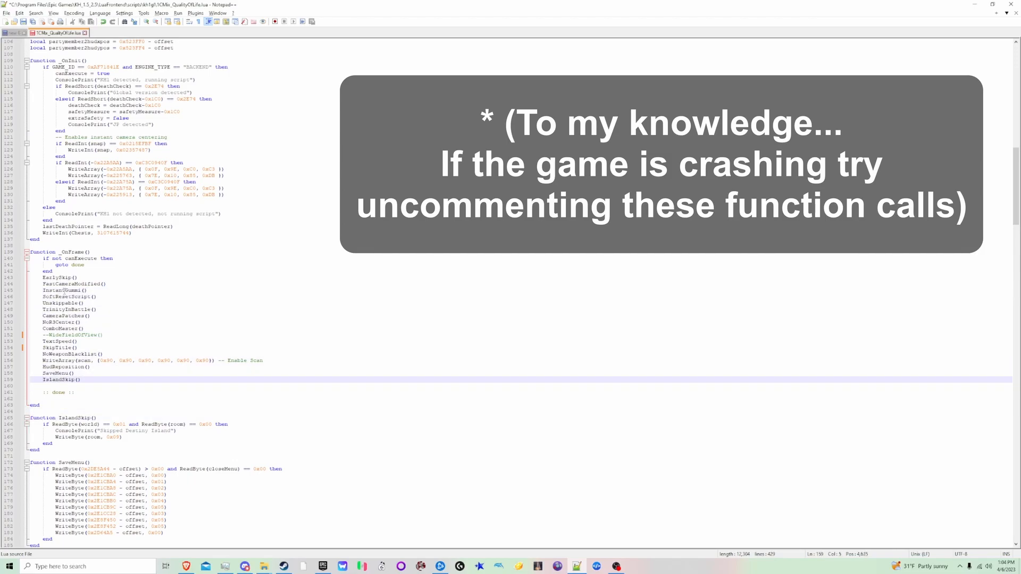
pyautogui.write('--')
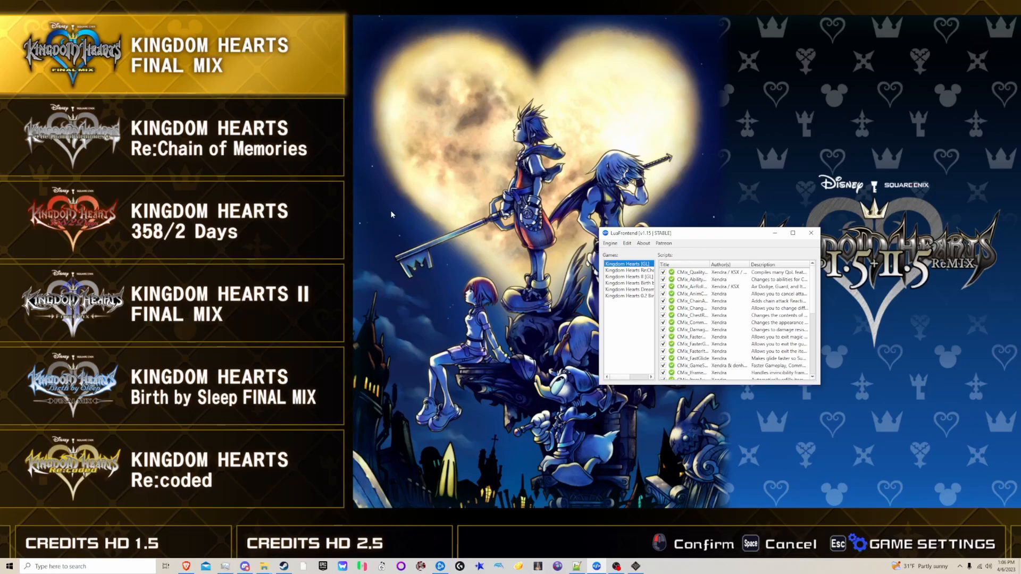
pyautogui.moveTo(192, 86)
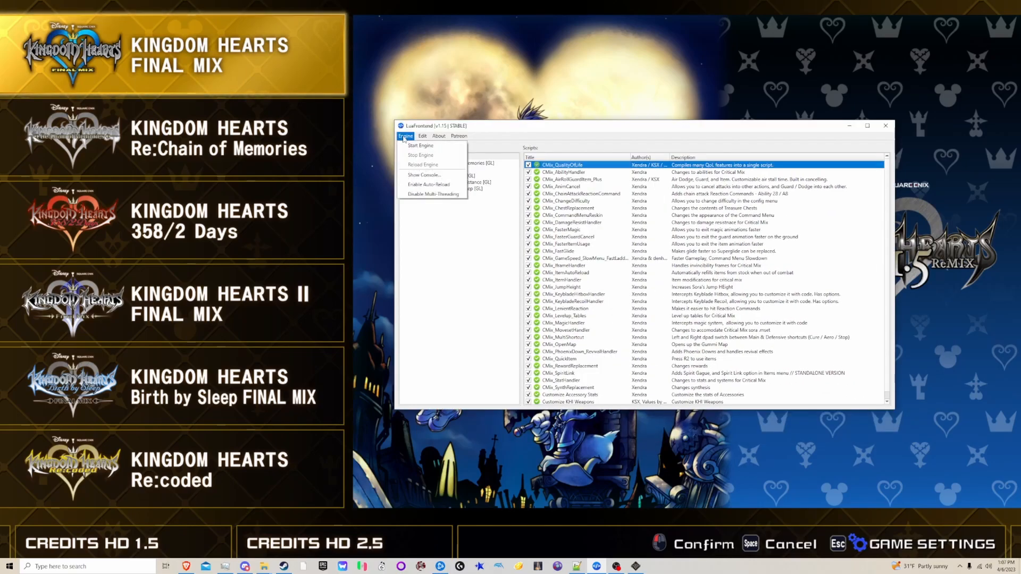
# - Start the Lua Frontend engine for Kingdom Hearts [GL] with the Critical Mix scripts
pyautogui.click(421, 145)
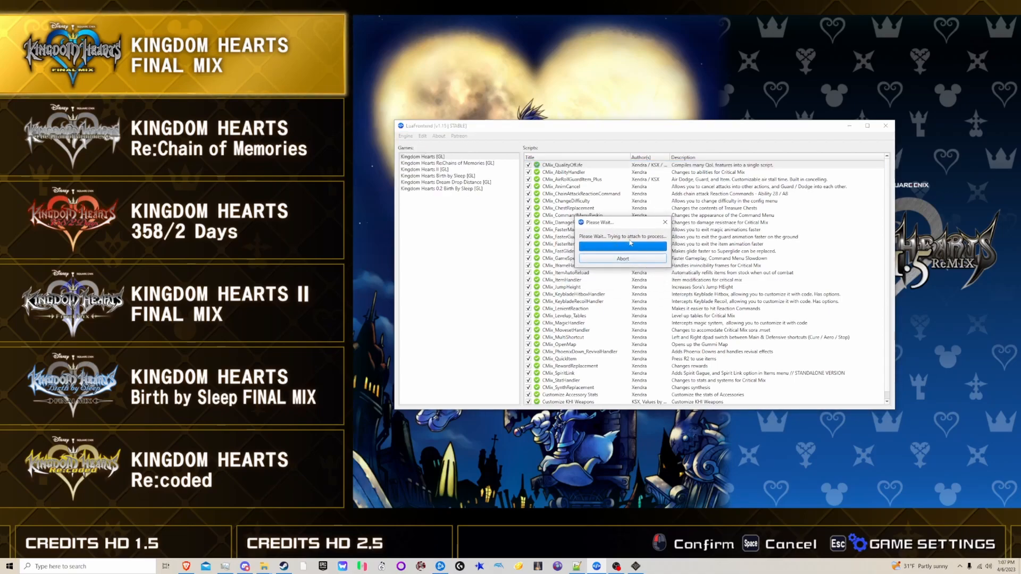
pyautogui.moveTo(636, 246)
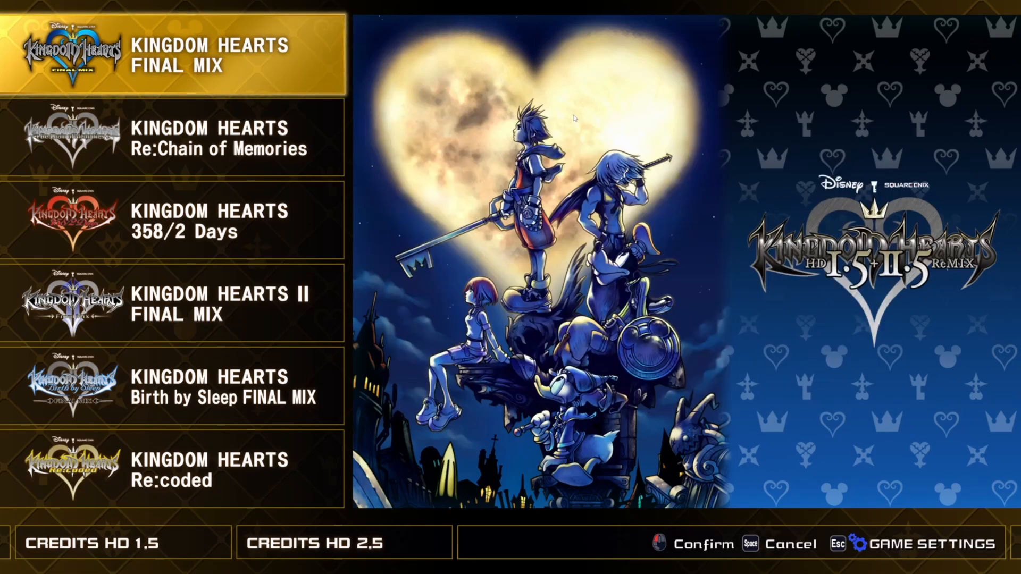
# - Launch KINGDOM HEARTS FINAL MIX from the launcher and confirm
pyautogui.click(175, 55)
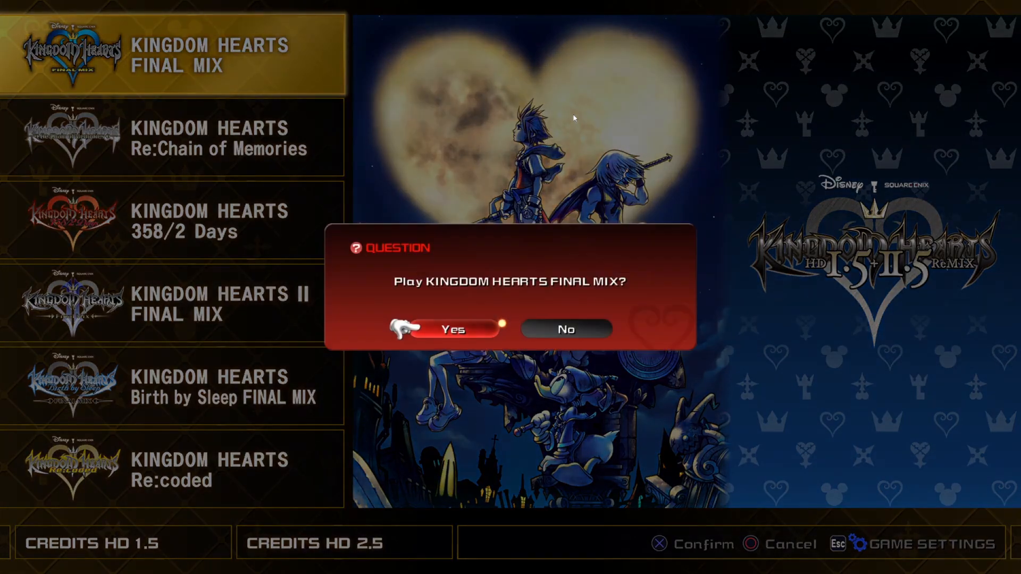
pyautogui.click(451, 328)
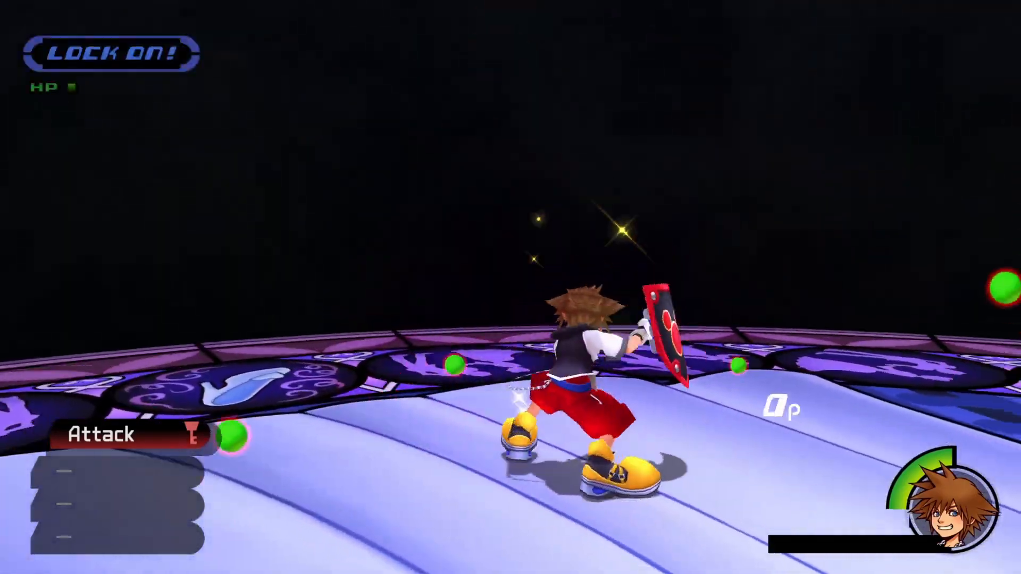
# - Check in the pause menu's Config that Difficulty shows Critical, then back out
pyautogui.press('Escape')
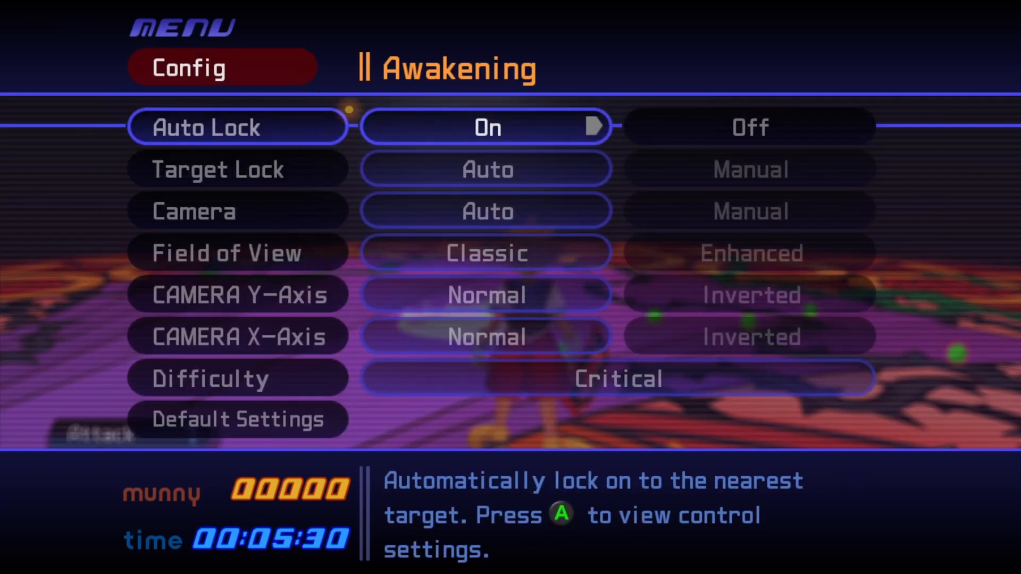
pyautogui.press('down')
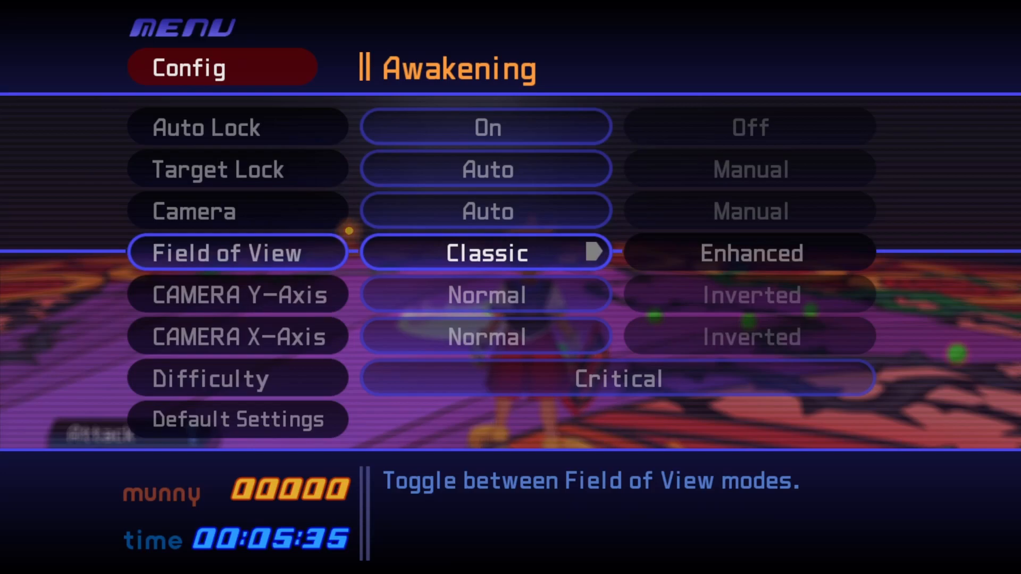
pyautogui.press('Escape')
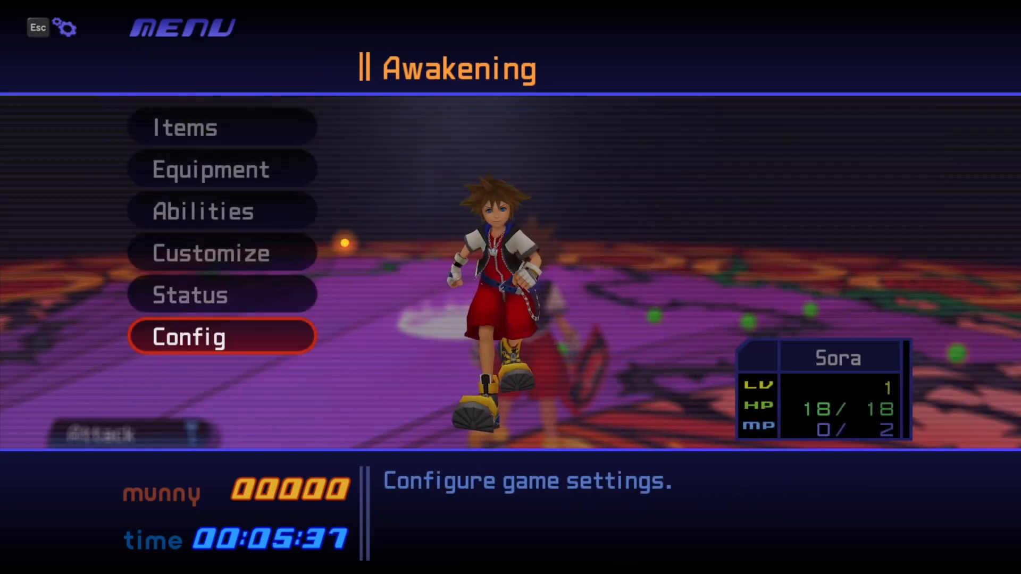